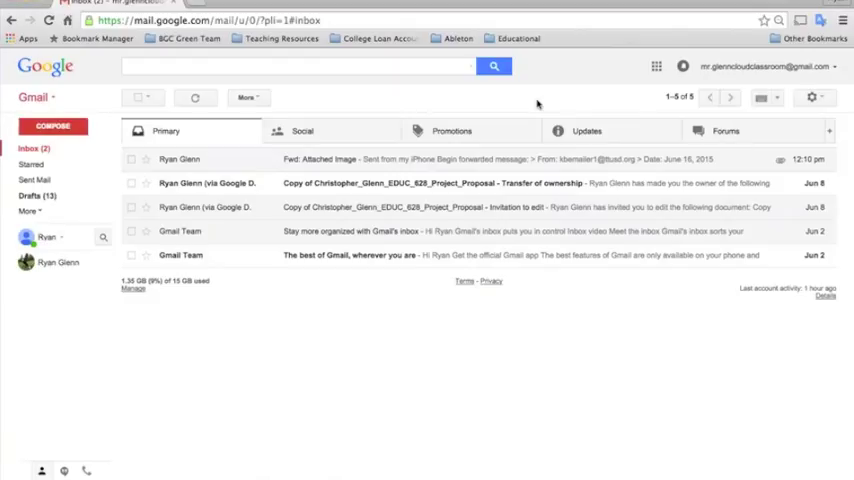
mouse_move(648, 98)
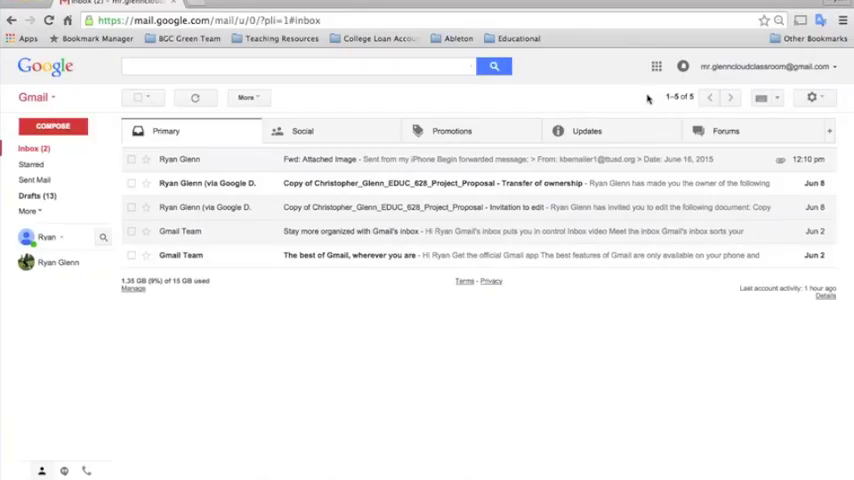
- Open Google Drive from the Google apps grid in Gmail
left_click(656, 66)
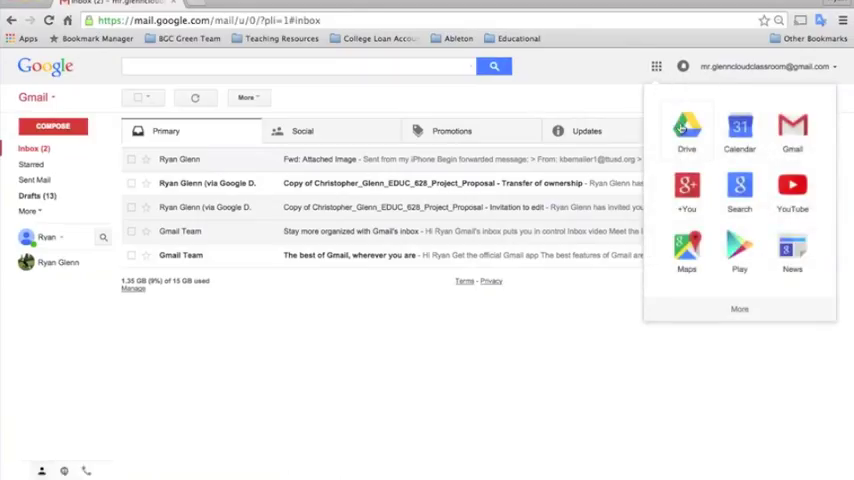
left_click(688, 132)
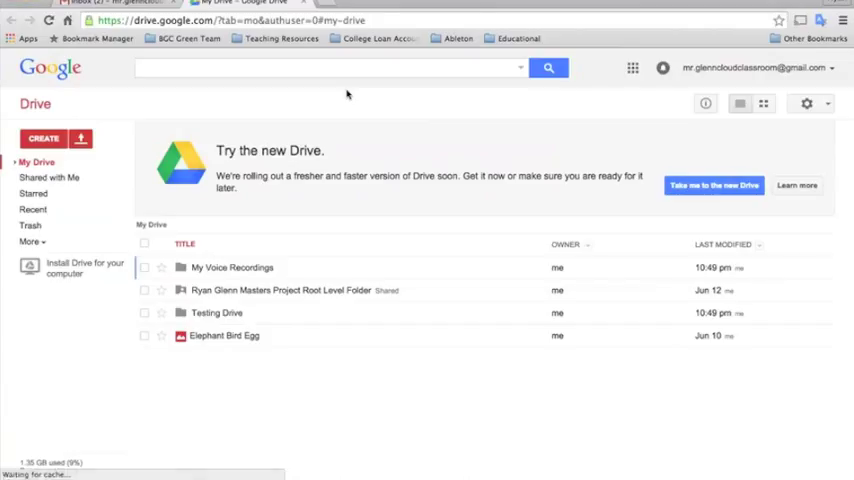
mouse_move(312, 178)
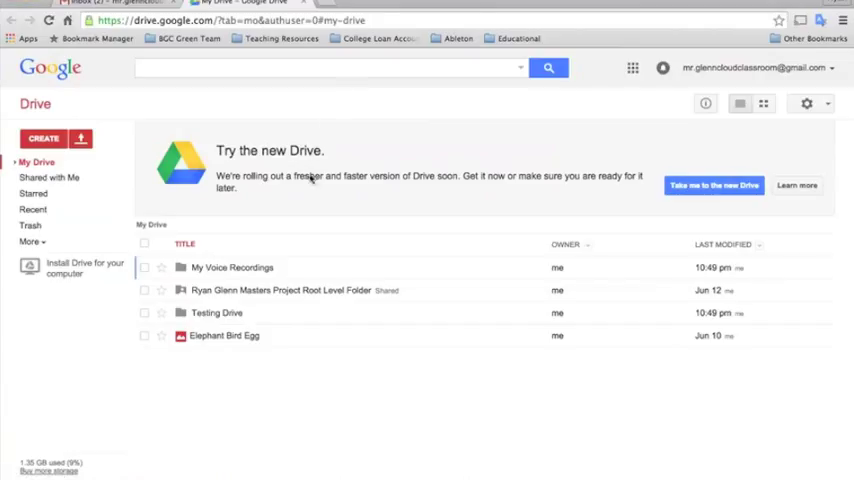
mouse_move(316, 364)
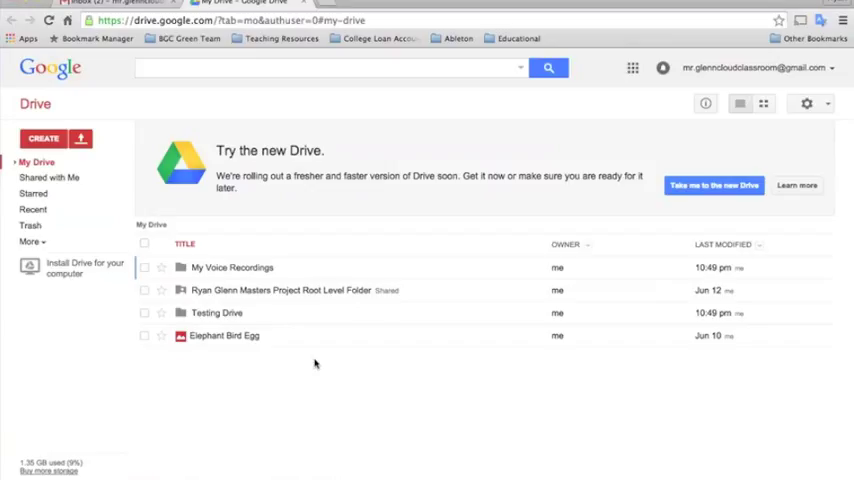
mouse_move(296, 352)
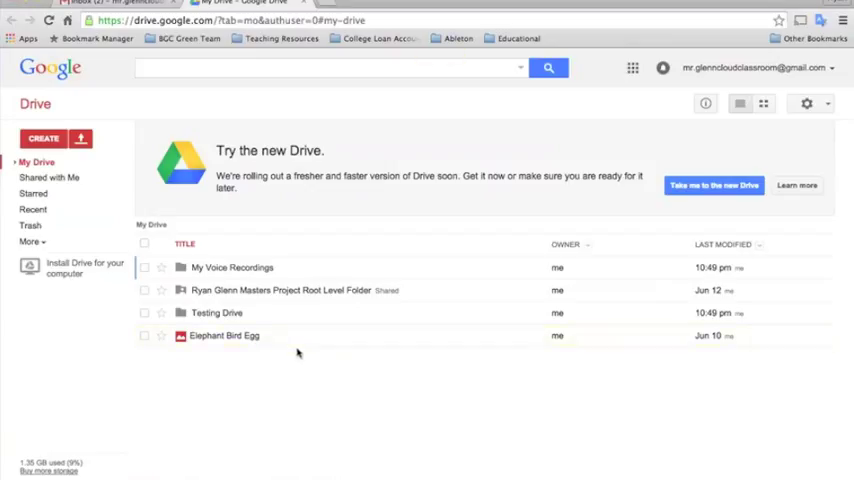
mouse_move(296, 368)
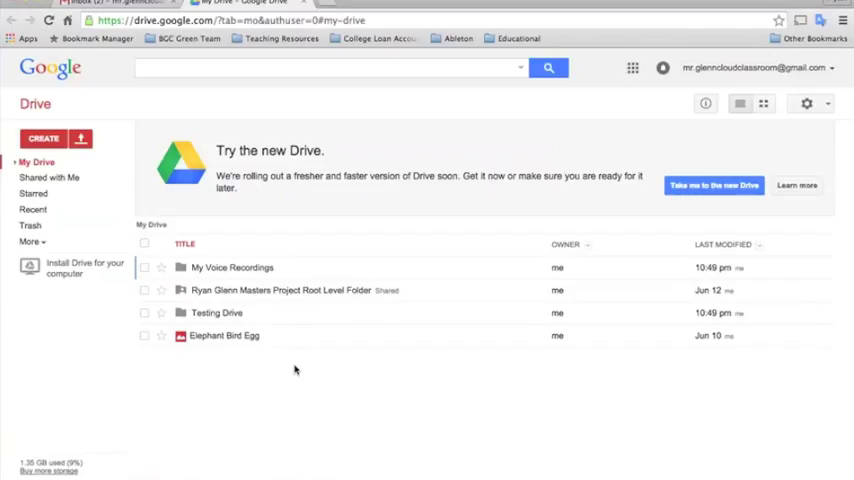
mouse_move(254, 370)
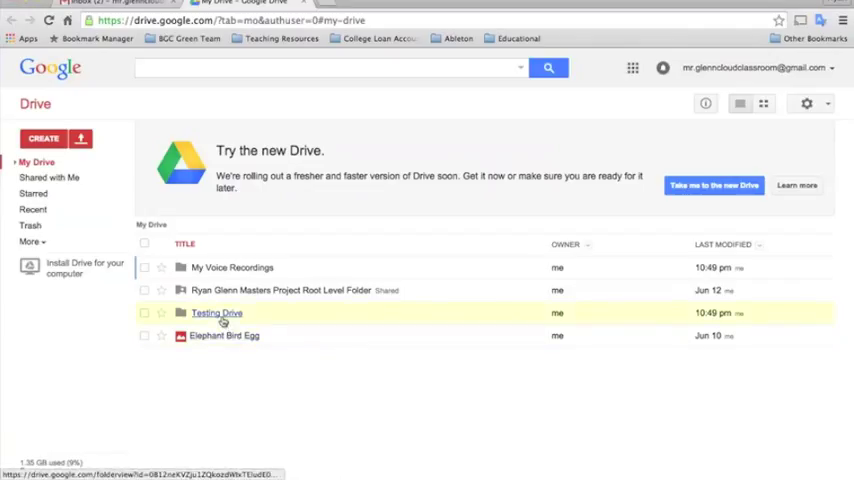
mouse_move(216, 312)
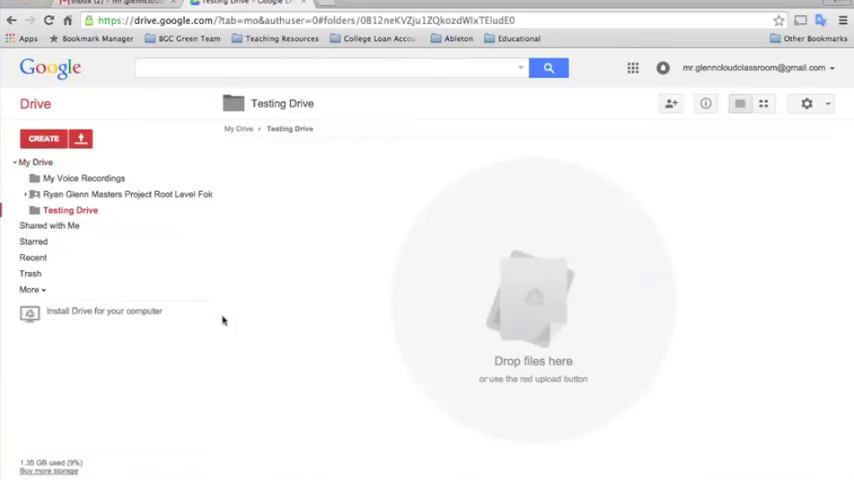
mouse_move(404, 310)
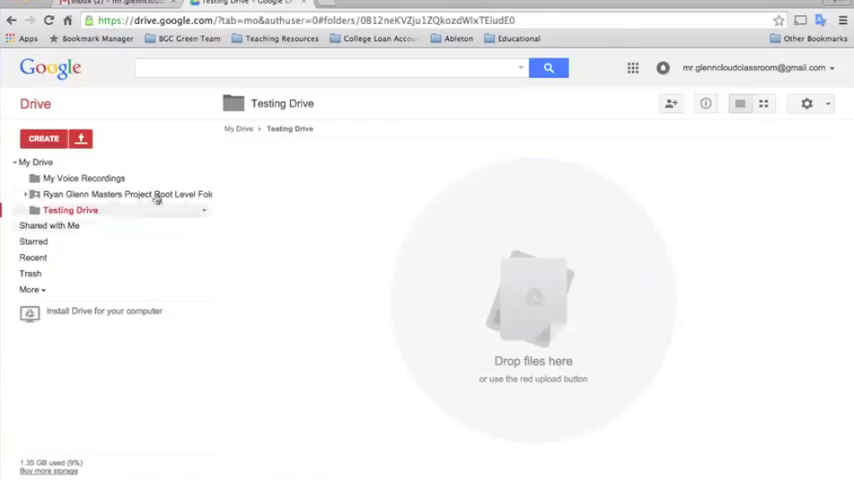
- Choose the Test Upload file from the Desktop via Upload > Files, bringing up upload settings
left_click(80, 138)
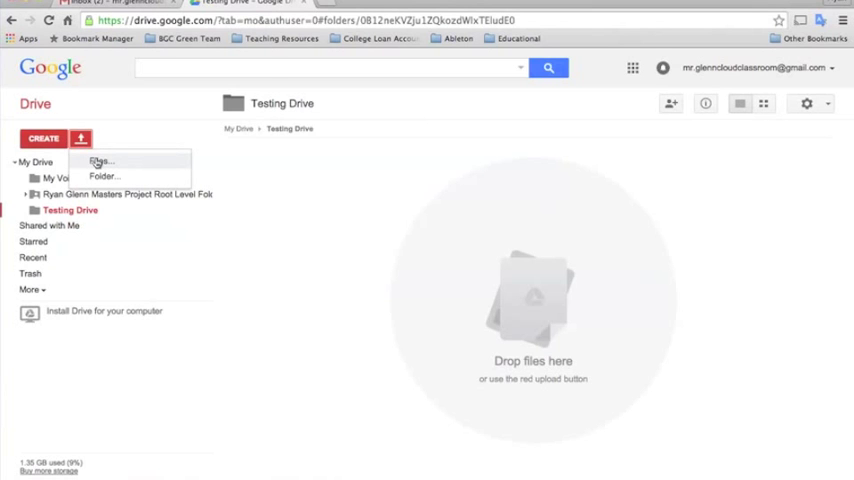
left_click(100, 160)
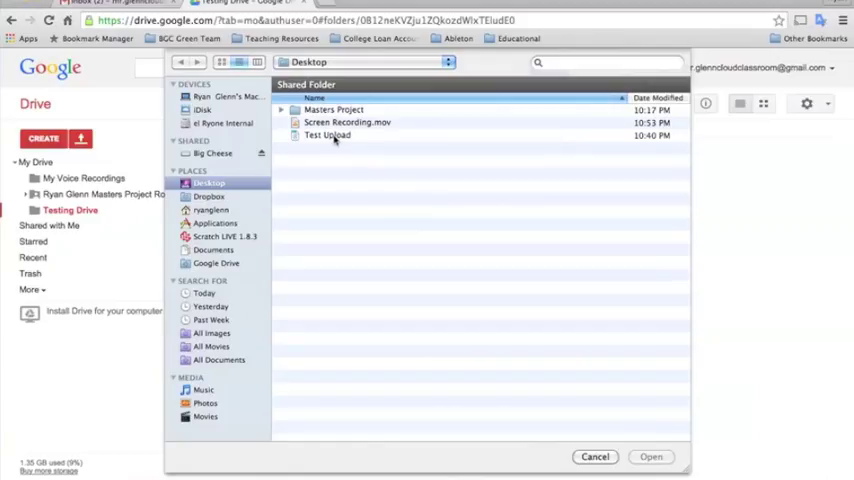
left_click(328, 136)
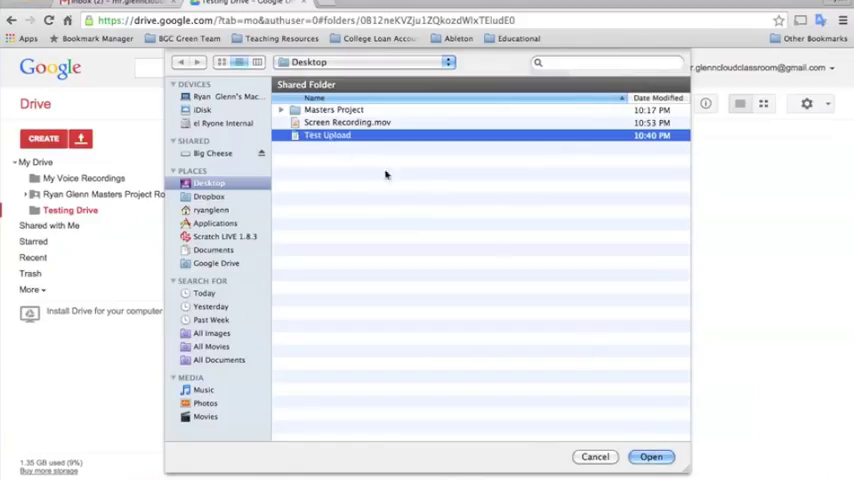
left_click(596, 456)
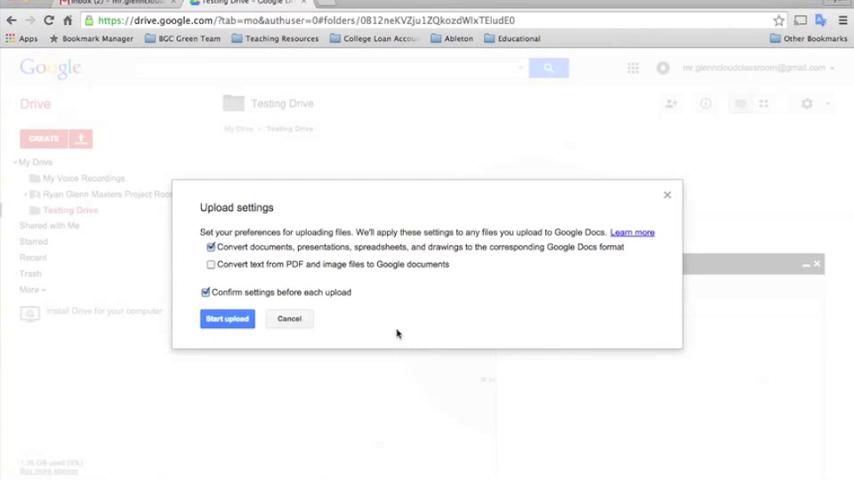
mouse_move(316, 228)
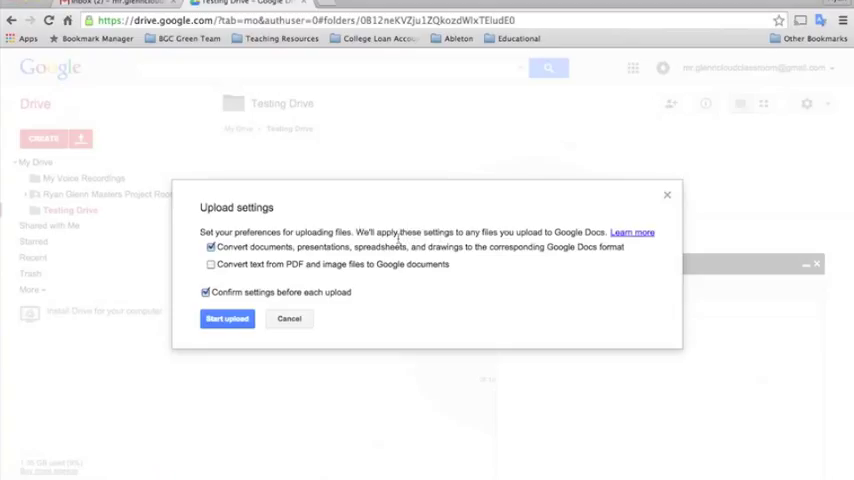
mouse_move(264, 258)
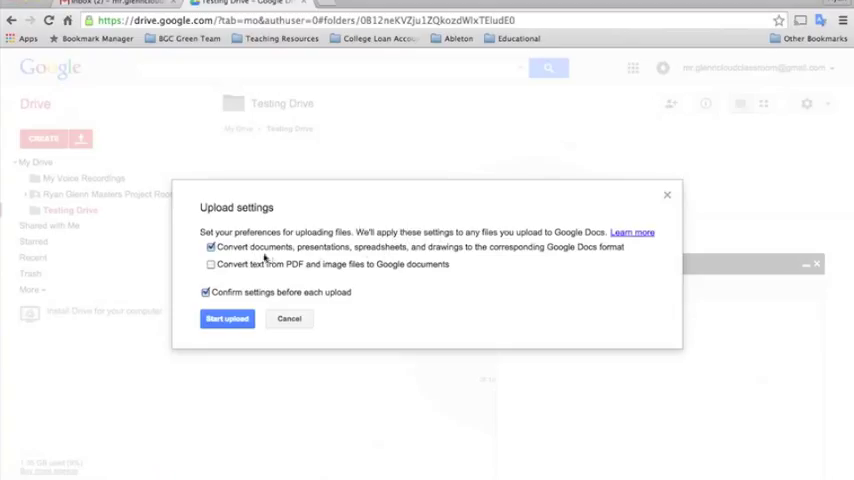
mouse_move(416, 252)
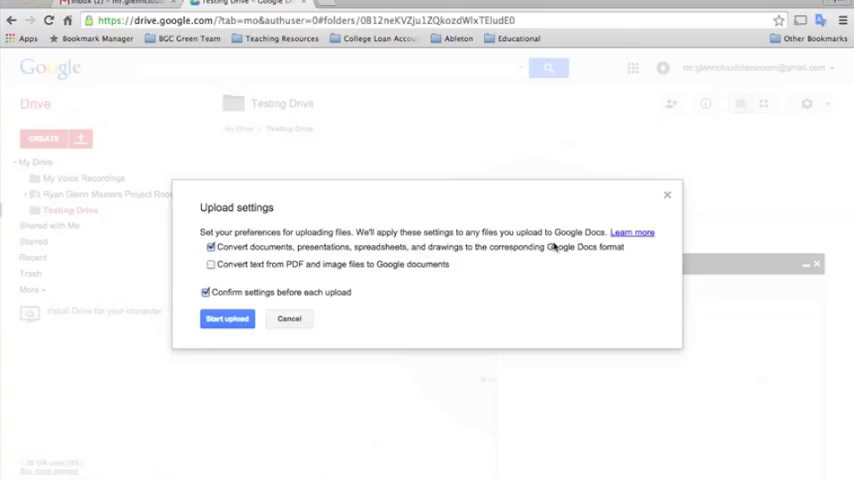
mouse_move(612, 256)
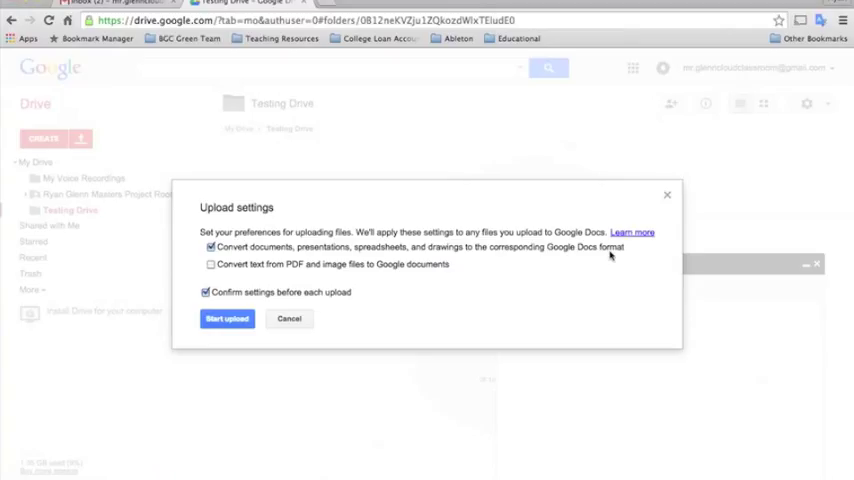
mouse_move(352, 298)
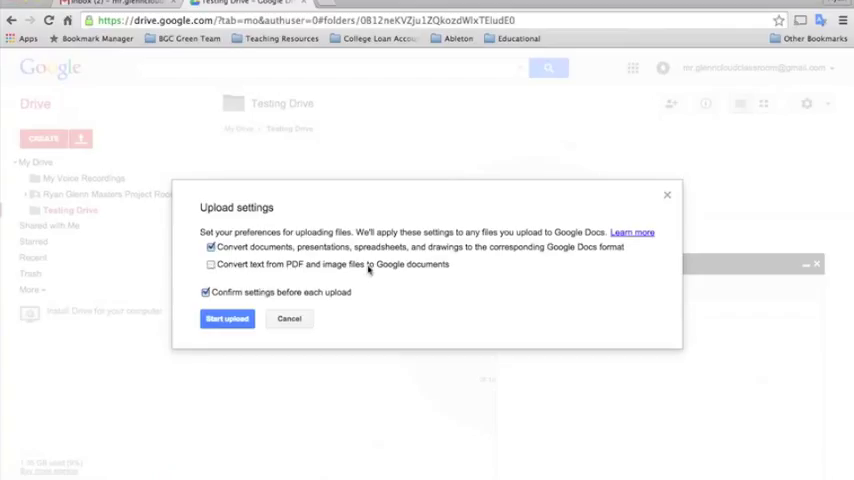
mouse_move(400, 272)
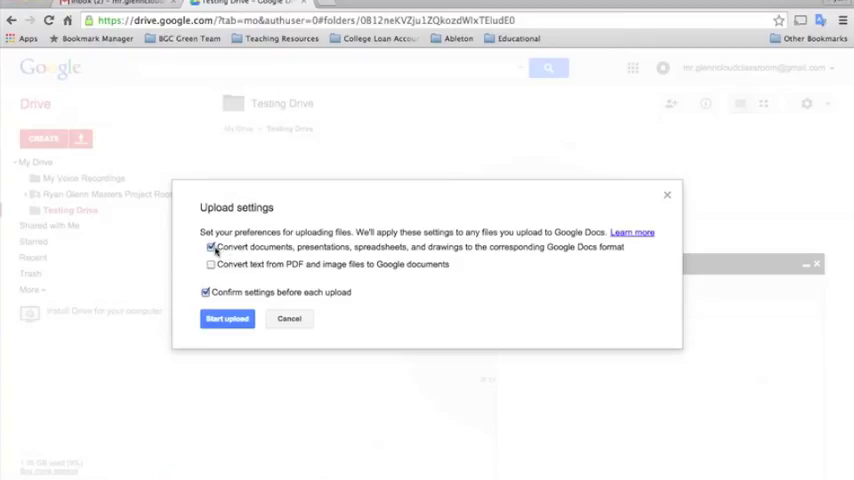
left_click(212, 246)
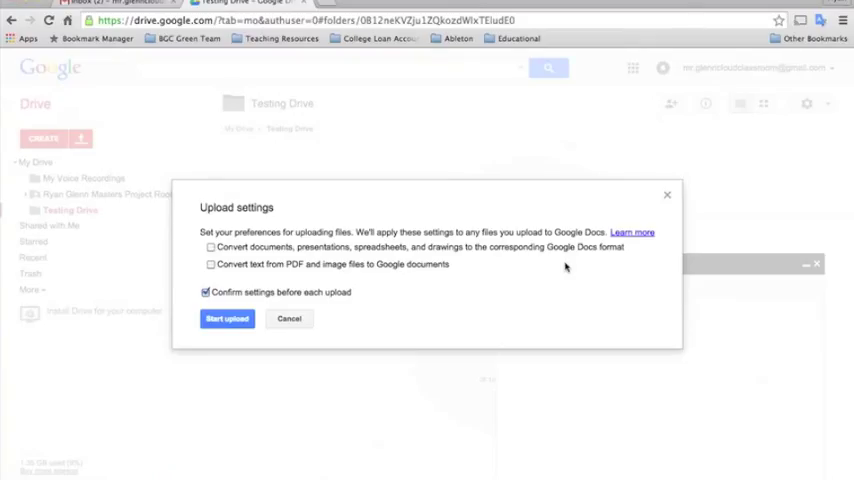
mouse_move(506, 300)
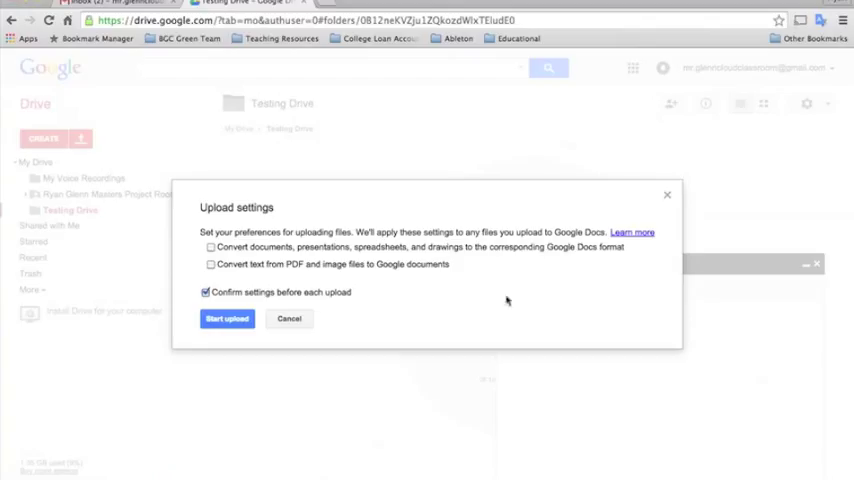
mouse_move(268, 304)
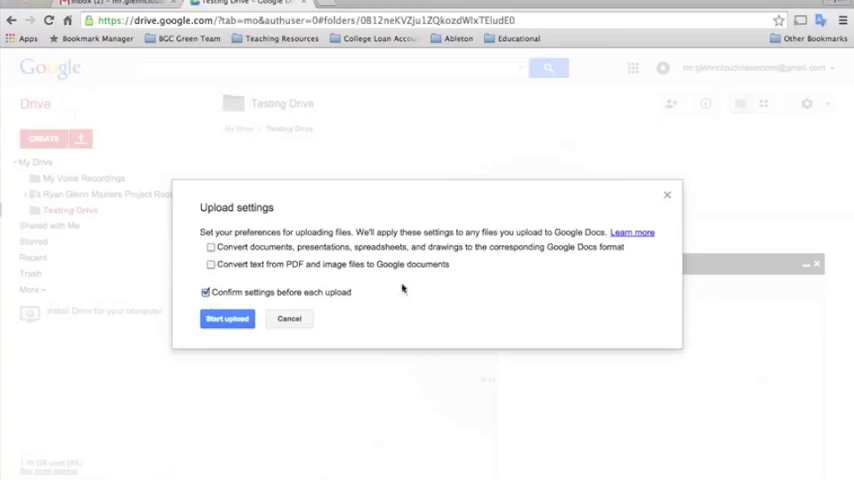
mouse_move(360, 292)
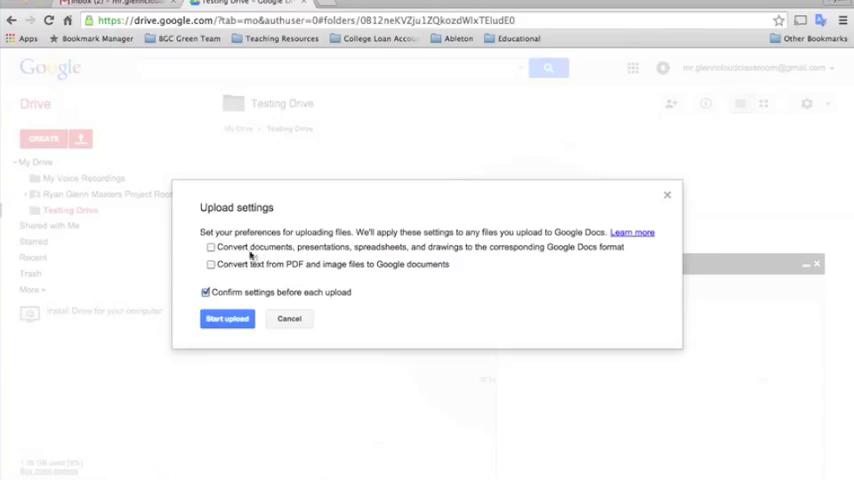
left_click(212, 246)
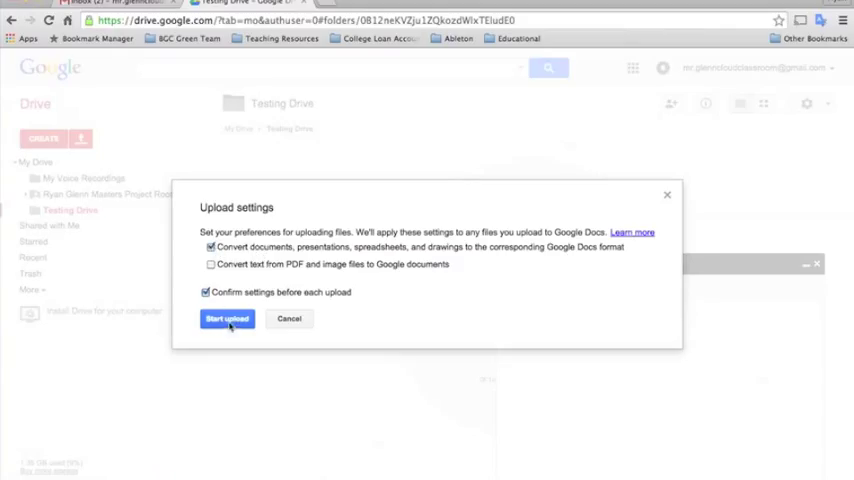
- Start the upload, dismiss the completion notice, and open the converted Test Upload document
left_click(228, 318)
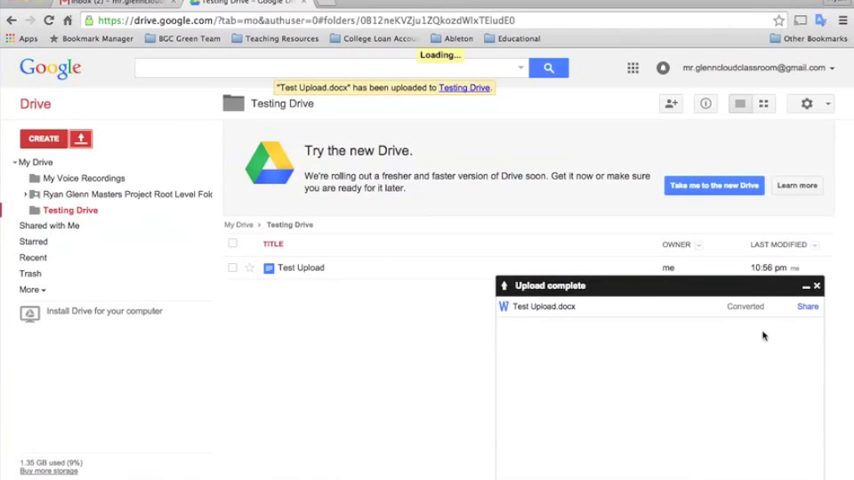
left_click(816, 284)
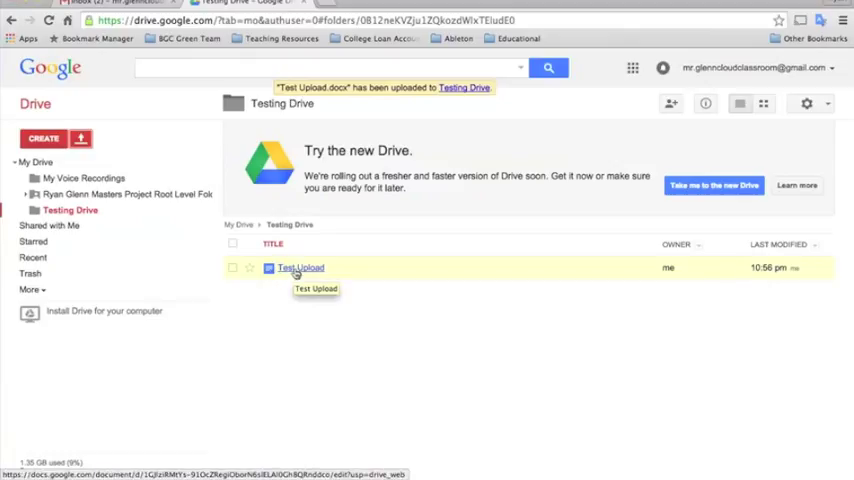
left_click(300, 268)
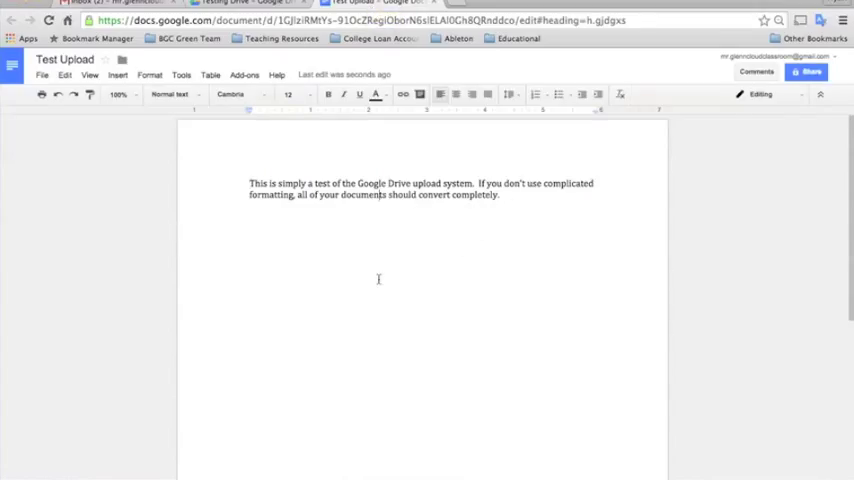
mouse_move(358, 148)
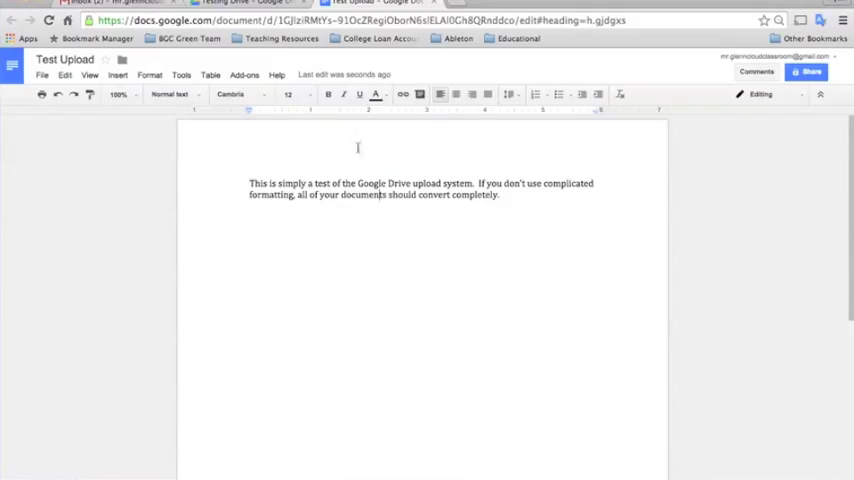
- Switch back to the Testing Drive folder tab listing the Test Upload document
left_click(230, 4)
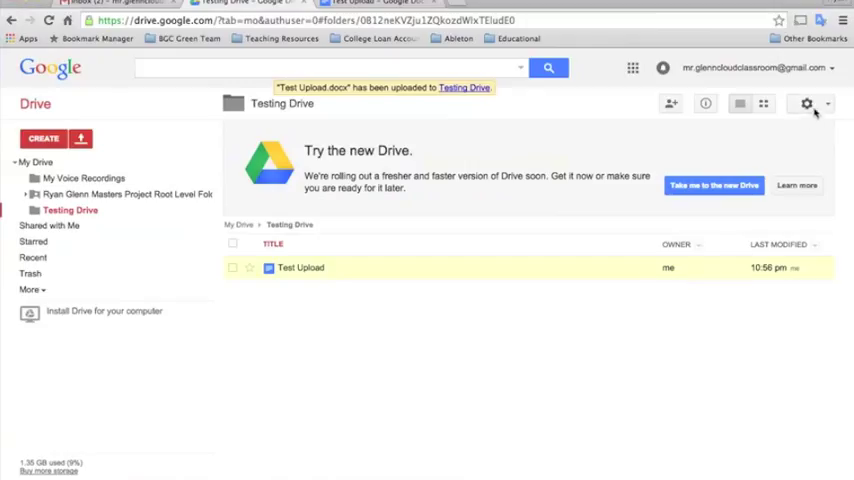
- Show the Drive gear menu to review the upload conversion settings
left_click(808, 104)
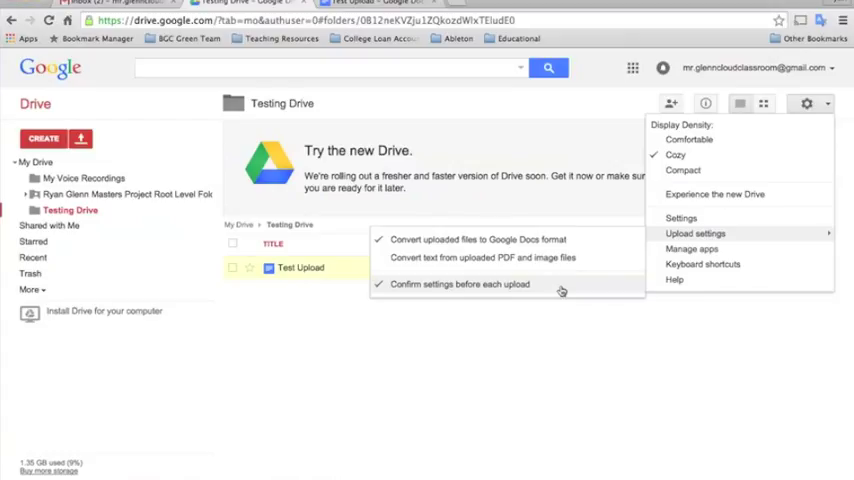
mouse_move(532, 240)
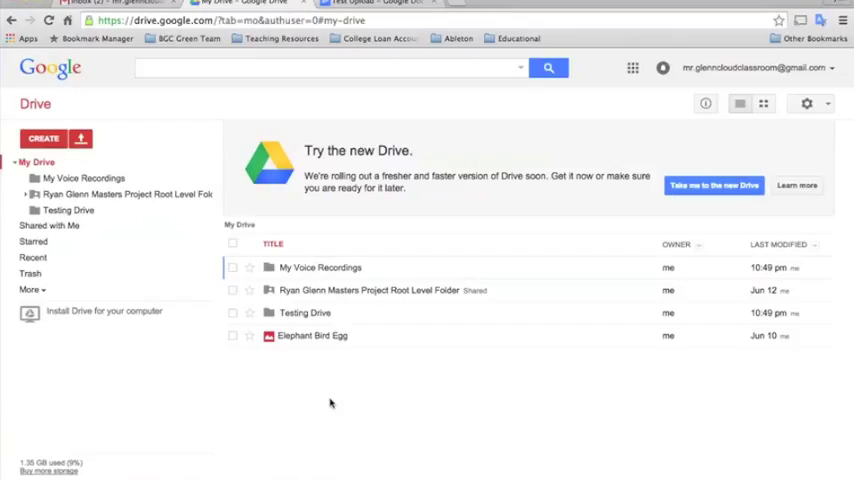
mouse_move(390, 390)
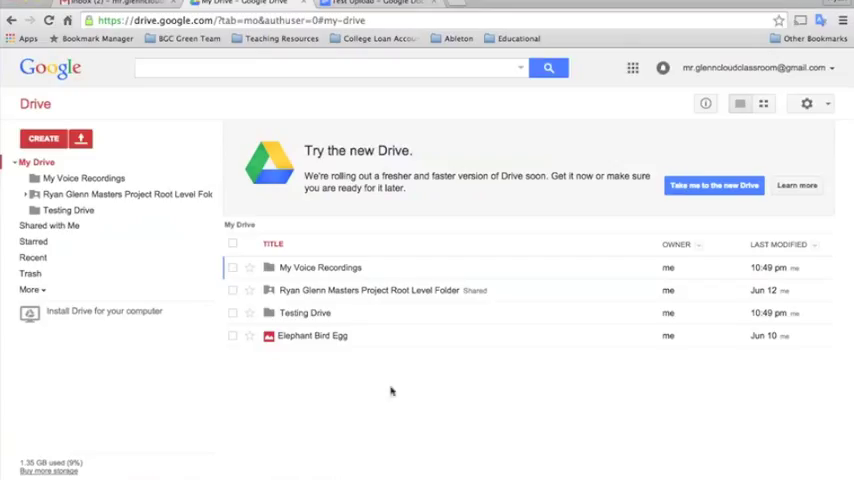
mouse_move(808, 104)
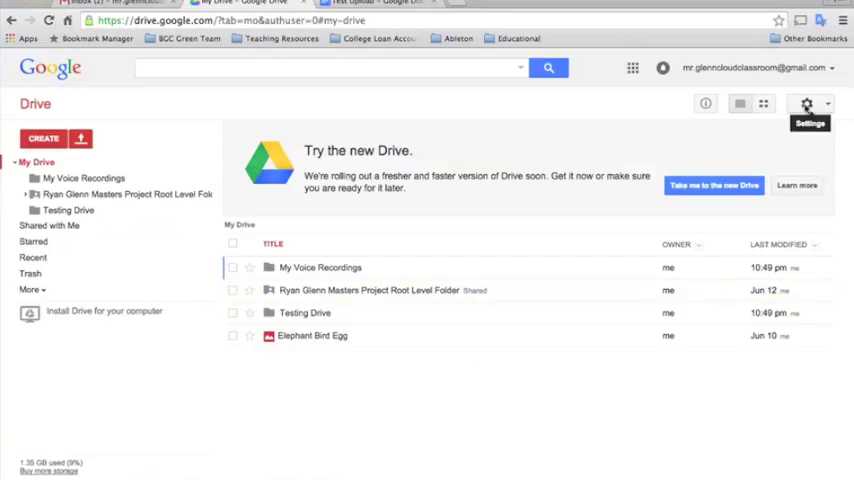
- Review the Manage apps list from the gear menu, then show the Connect more apps catalogue
left_click(808, 104)
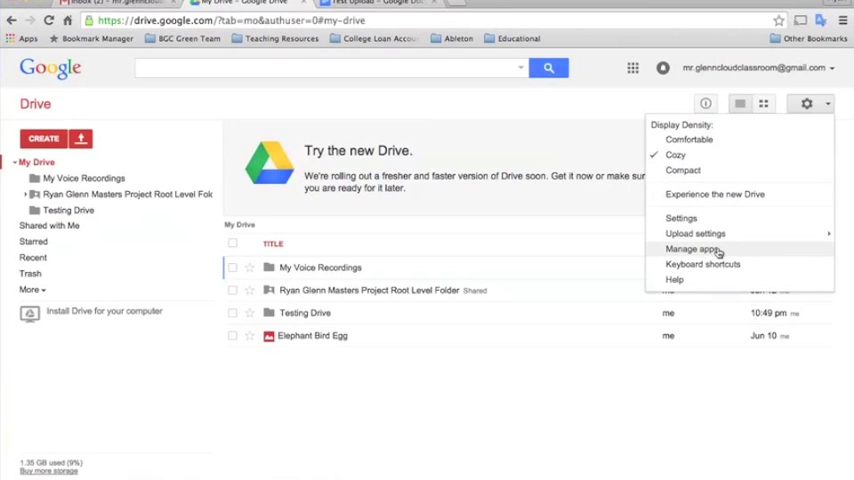
left_click(688, 250)
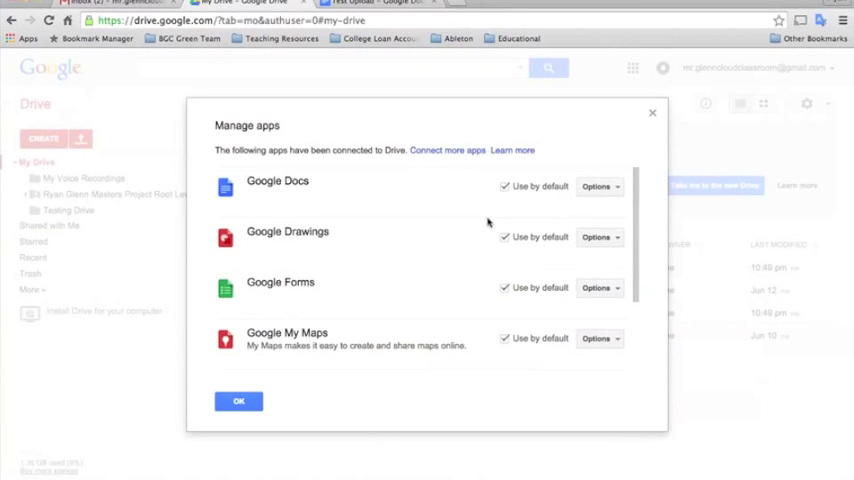
scroll("down", 3)
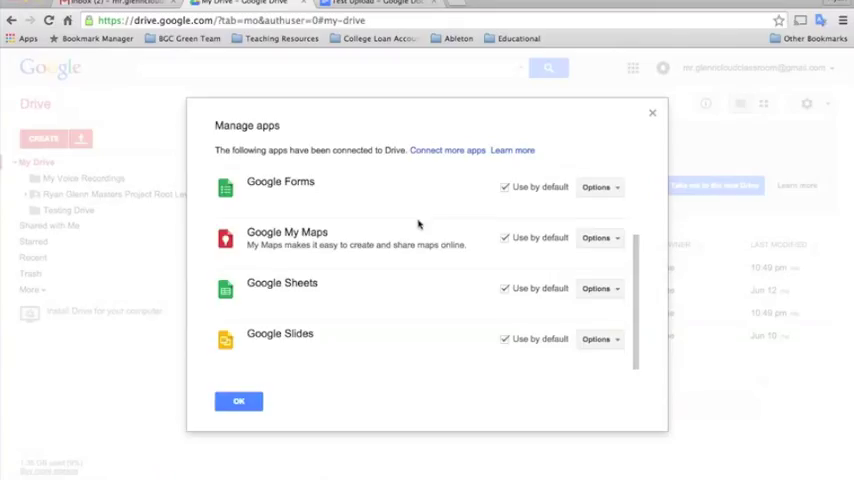
scroll("up", 3)
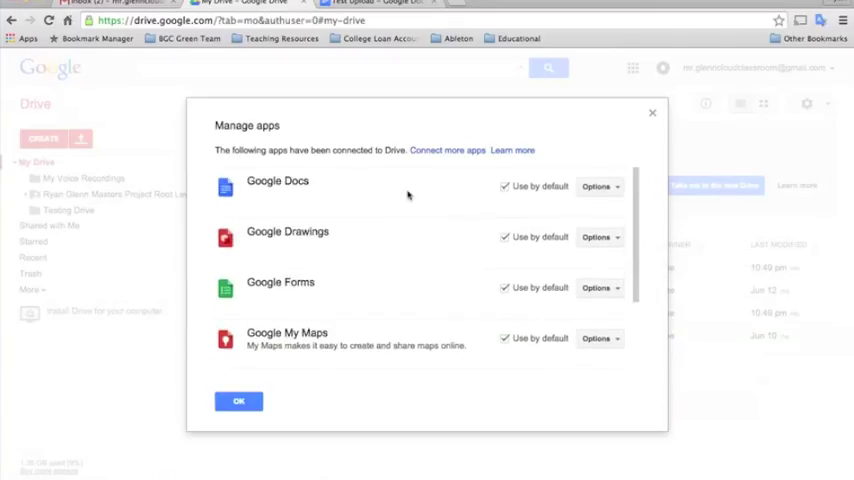
mouse_move(292, 264)
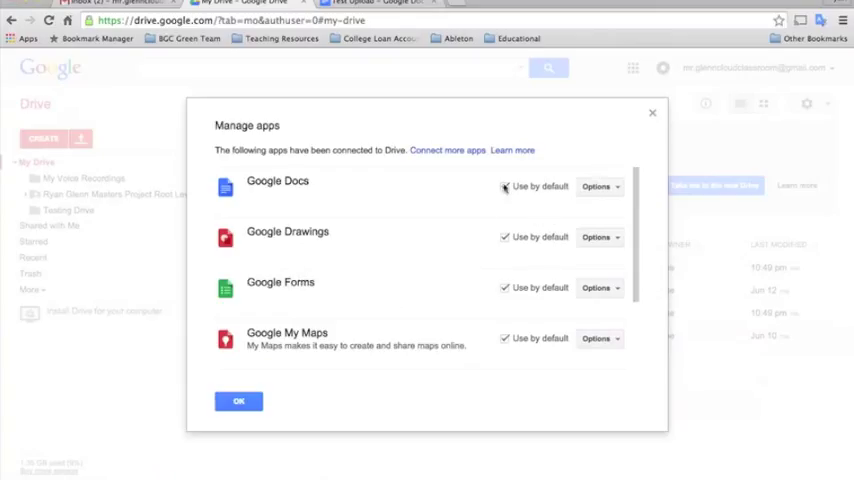
left_click(504, 186)
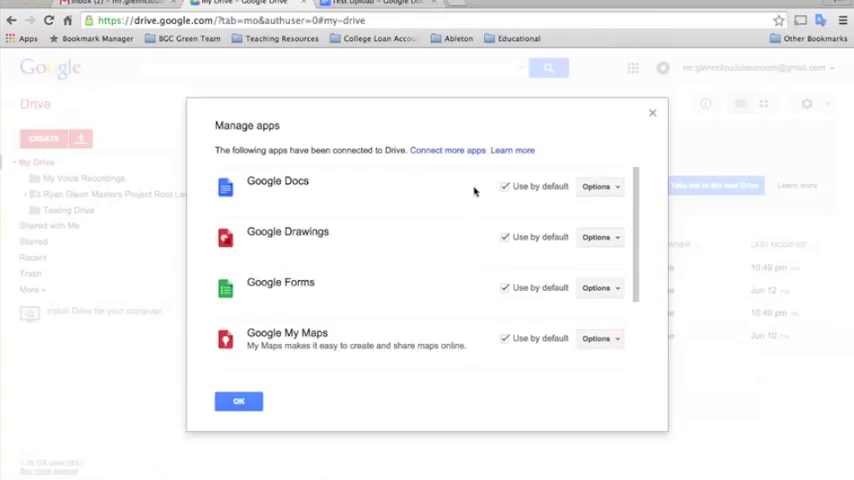
left_click(448, 150)
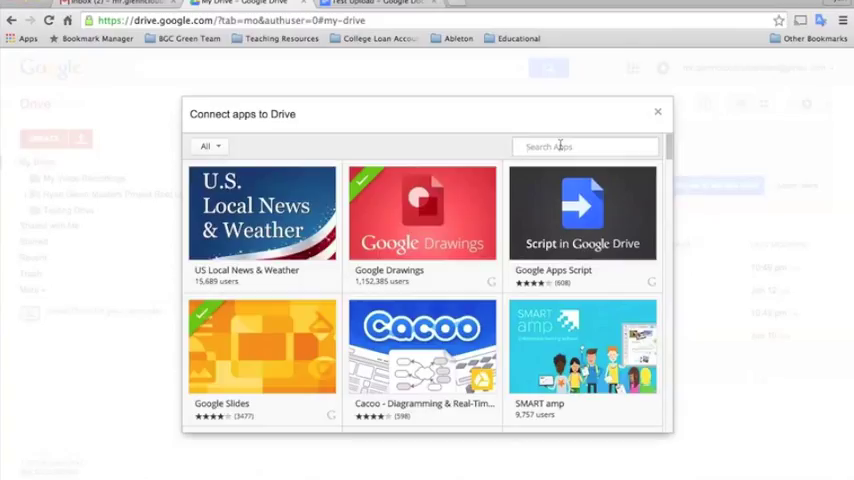
- Search the Connect apps catalogue for 'voice recorder'
type("voice r")
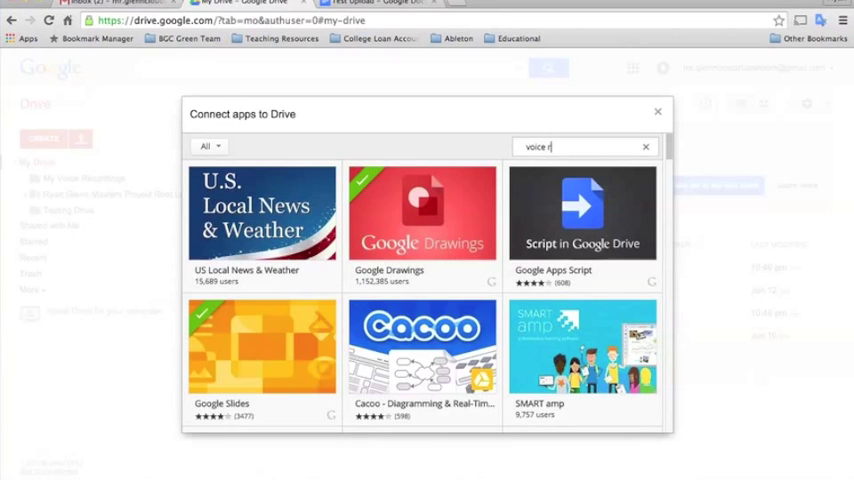
type("ecorder")
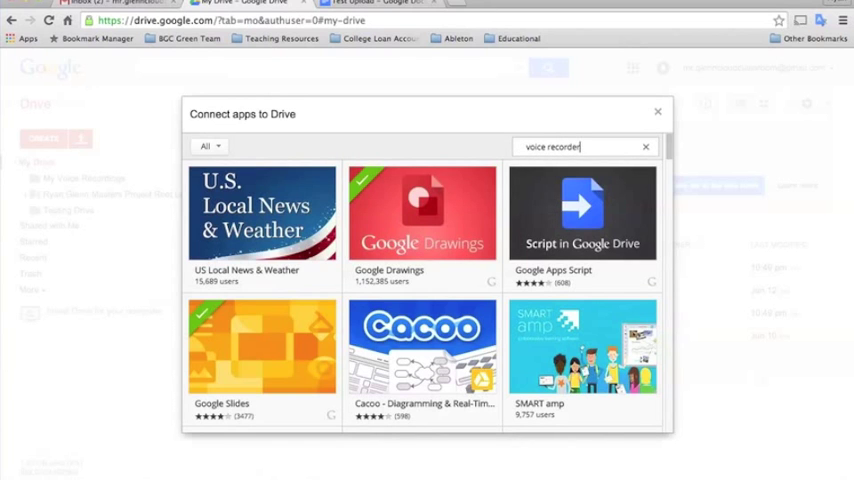
key("Return")
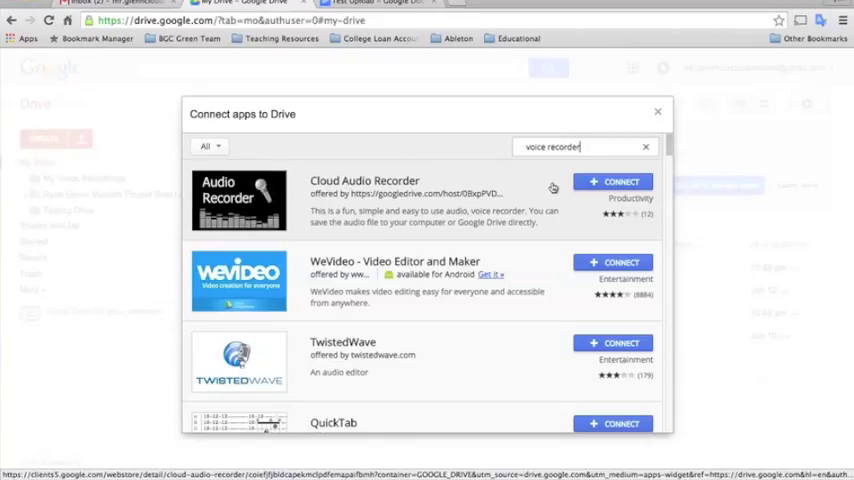
mouse_move(578, 196)
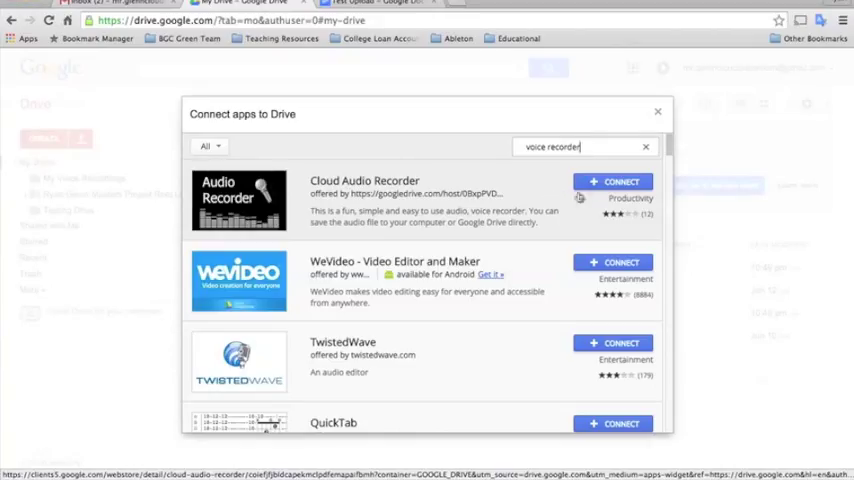
- Connect Cloud Audio Recorder to Drive as a default app and return to My Drive
left_click(612, 180)
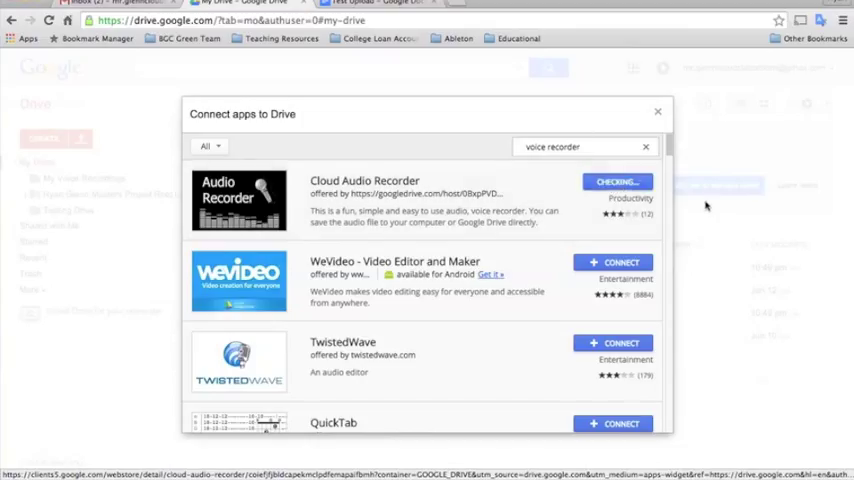
left_click(616, 180)
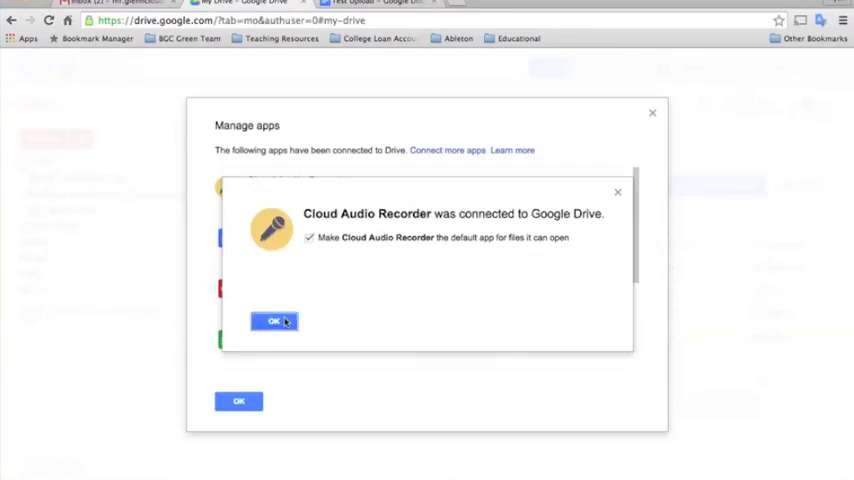
left_click(274, 320)
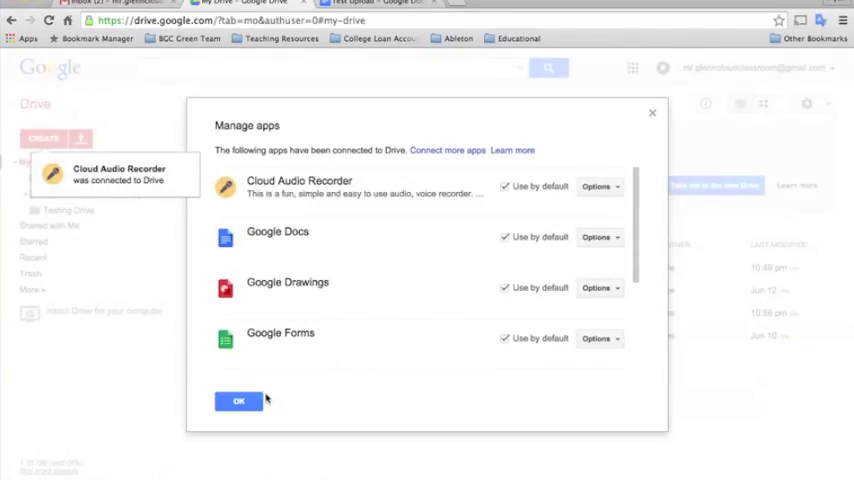
left_click(238, 400)
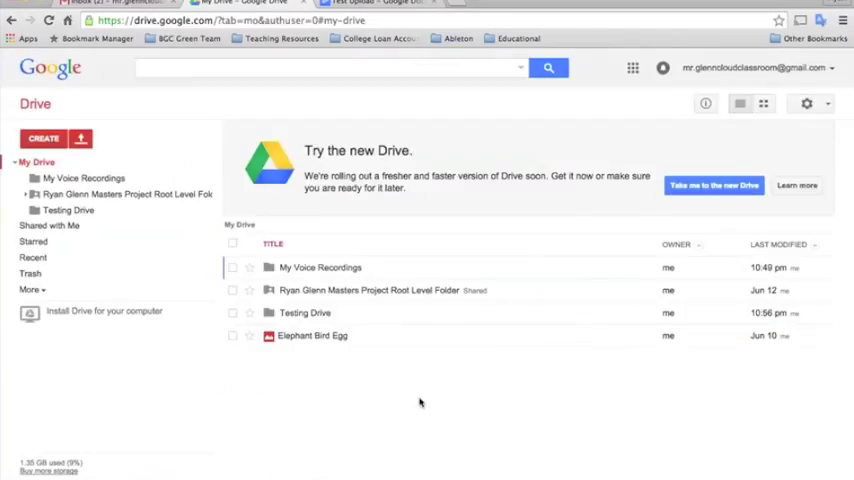
mouse_move(344, 400)
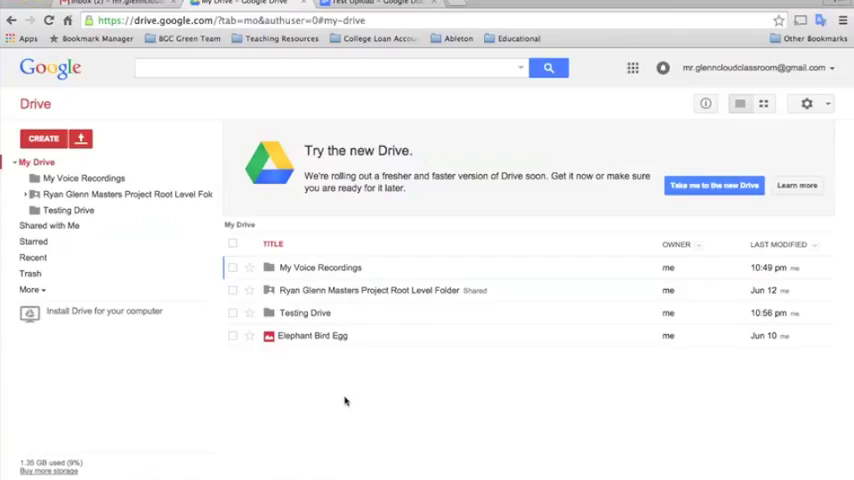
mouse_move(330, 388)
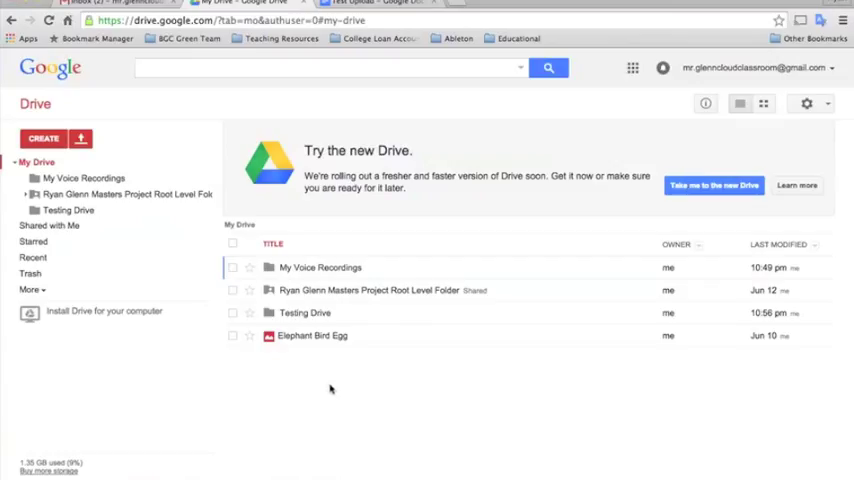
- Inside the My Voice Recordings folder, create a new Cloud Audio Recorder item
left_click(320, 268)
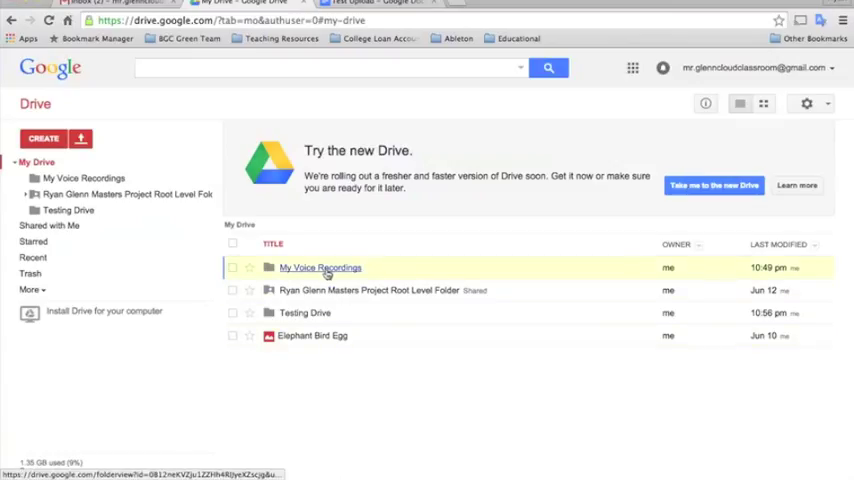
mouse_move(320, 268)
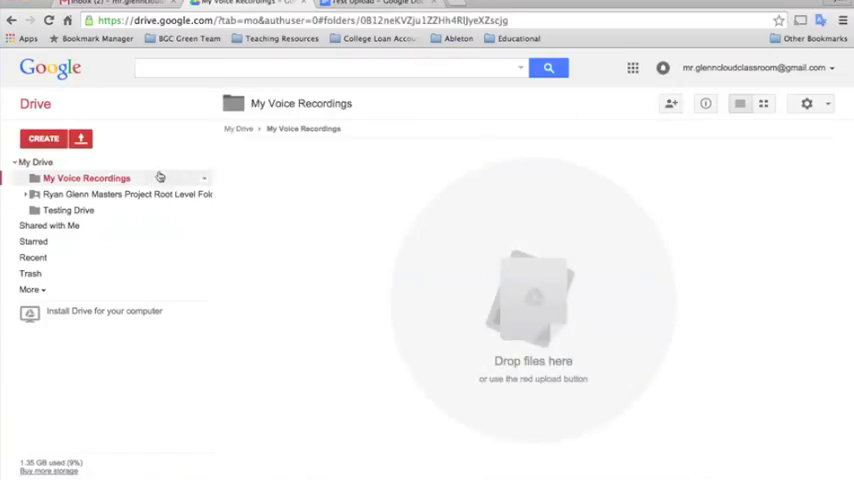
left_click(44, 138)
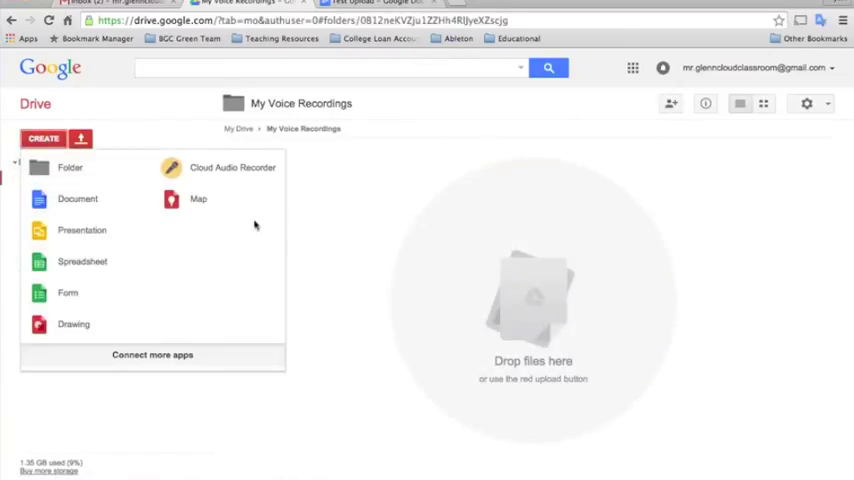
mouse_move(222, 168)
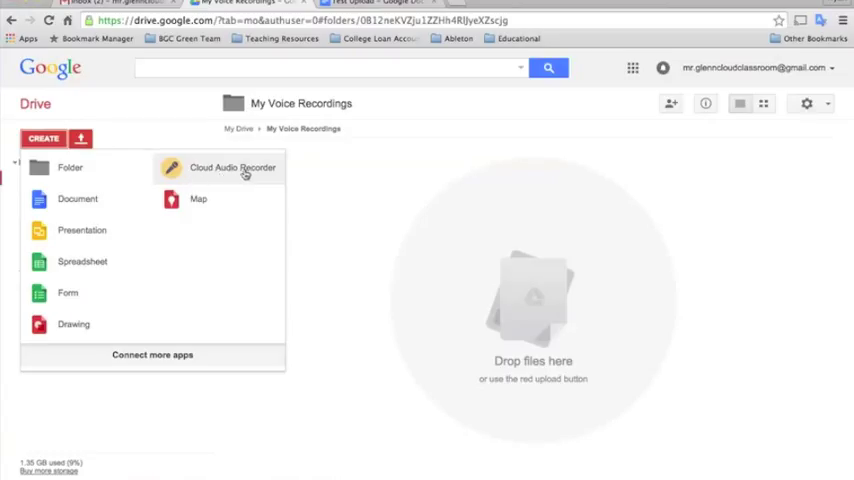
left_click(232, 168)
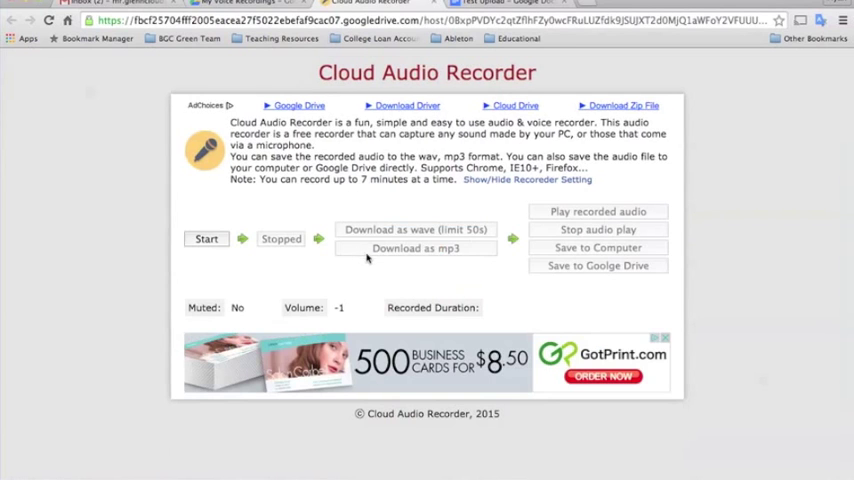
mouse_move(388, 288)
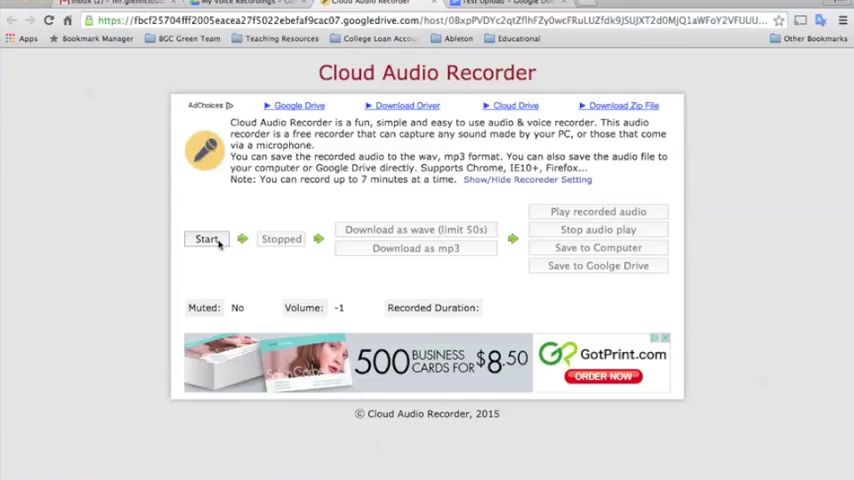
- Record about eleven seconds of audio, play it back, and convert it to MP3
left_click(206, 240)
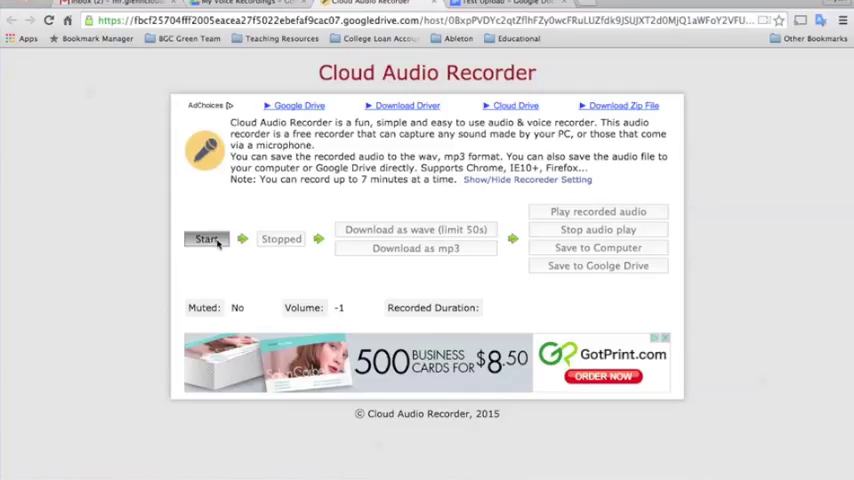
left_click(206, 238)
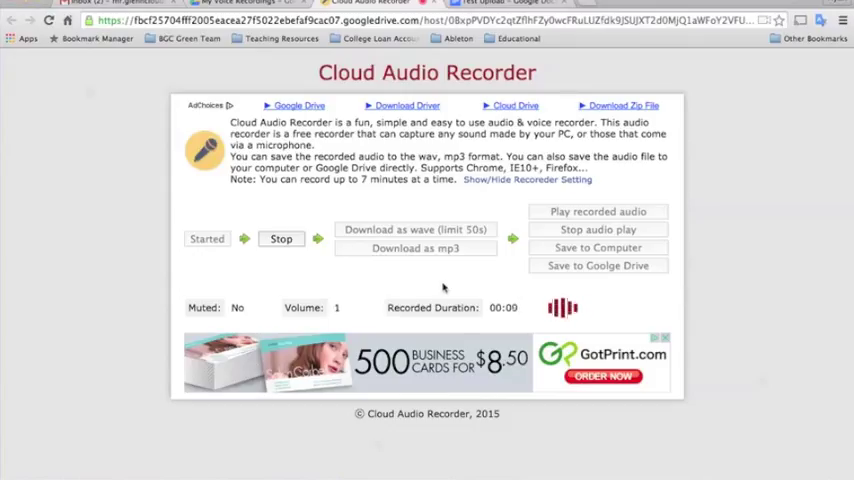
left_click(280, 238)
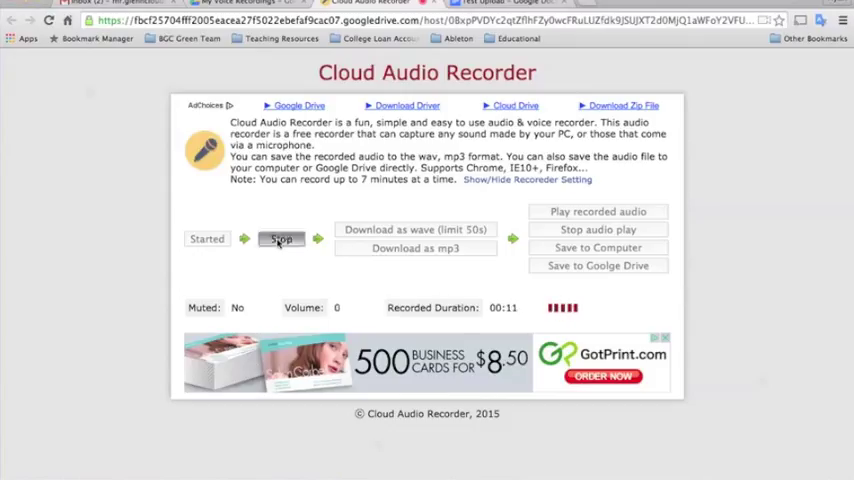
left_click(280, 240)
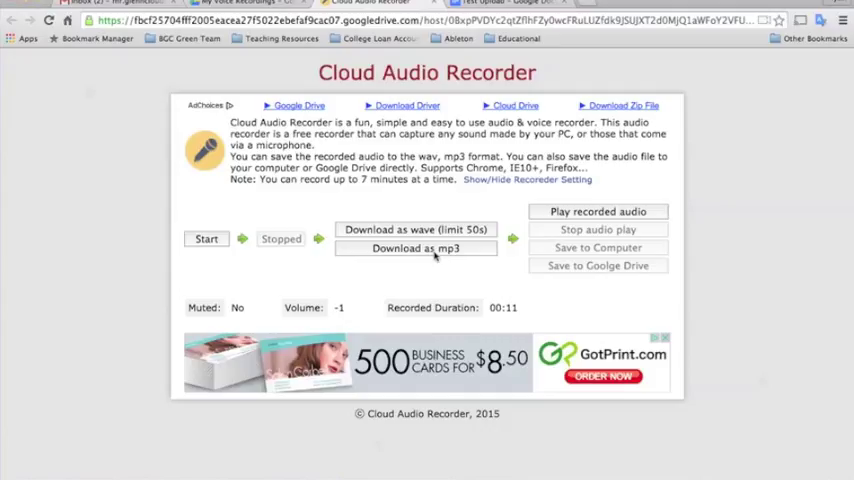
mouse_move(602, 212)
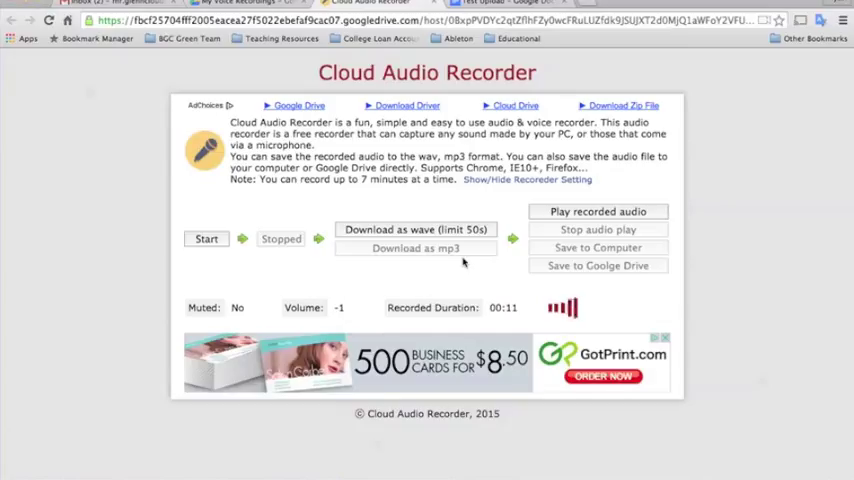
left_click(416, 252)
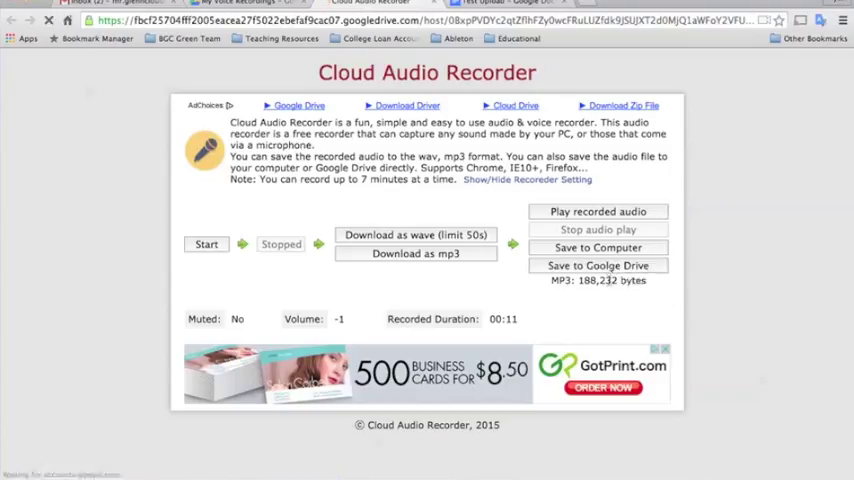
- Save to Google Drive, authorize access, and rename the file 'My First Audio Recording'
left_click(598, 264)
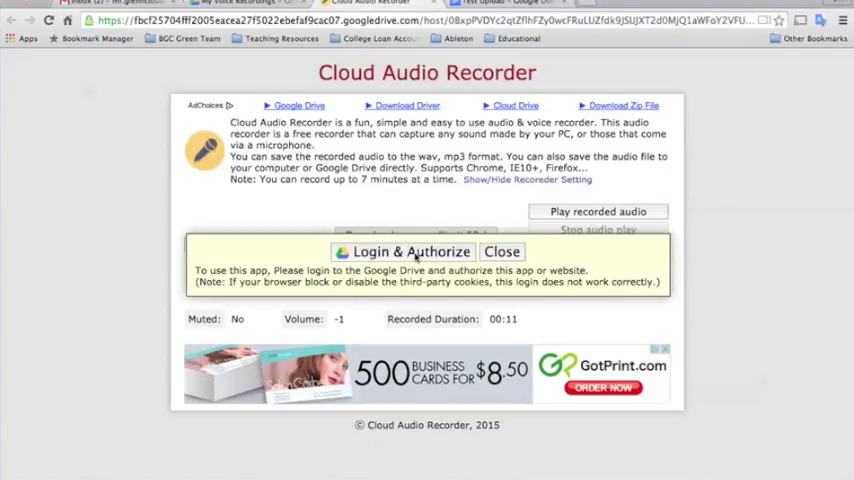
left_click(404, 252)
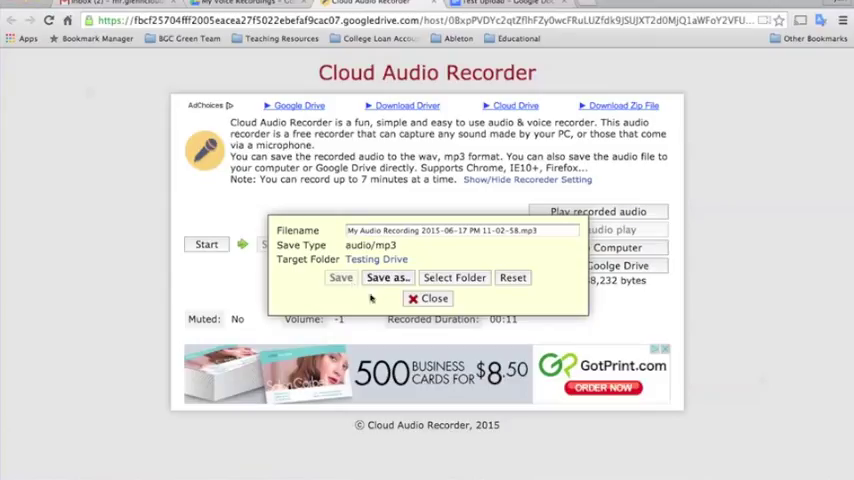
triple_click(460, 230)
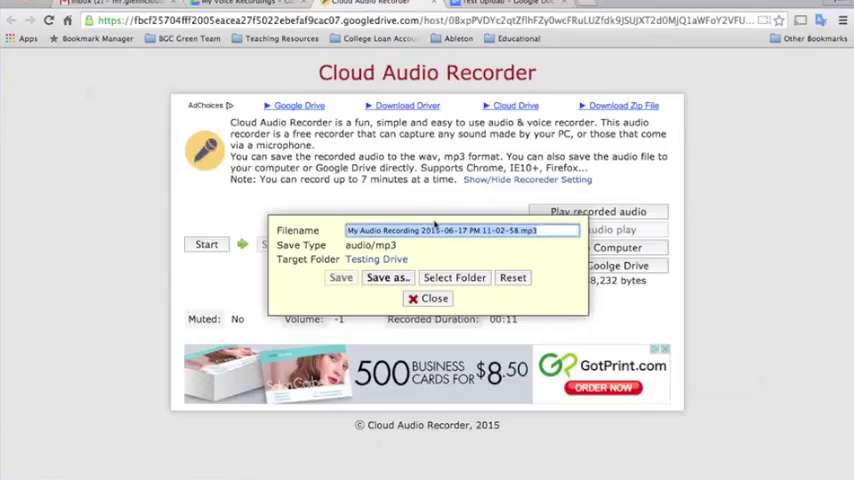
type("My First")
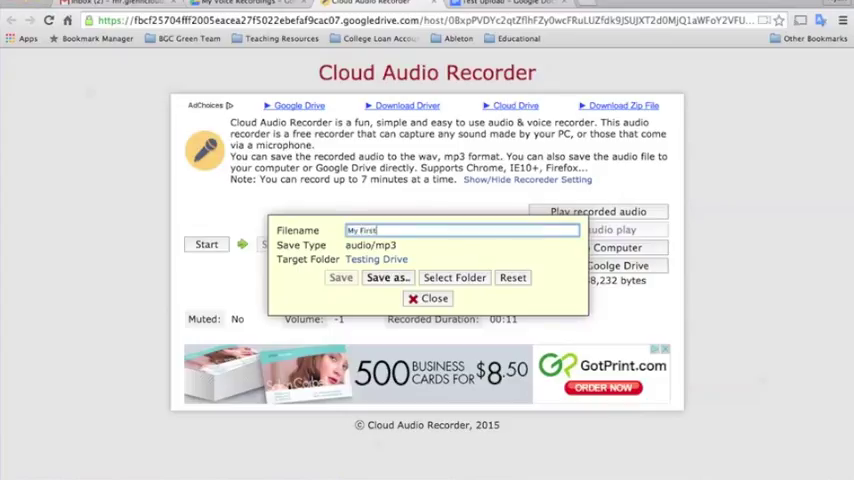
type("Audio Recording")
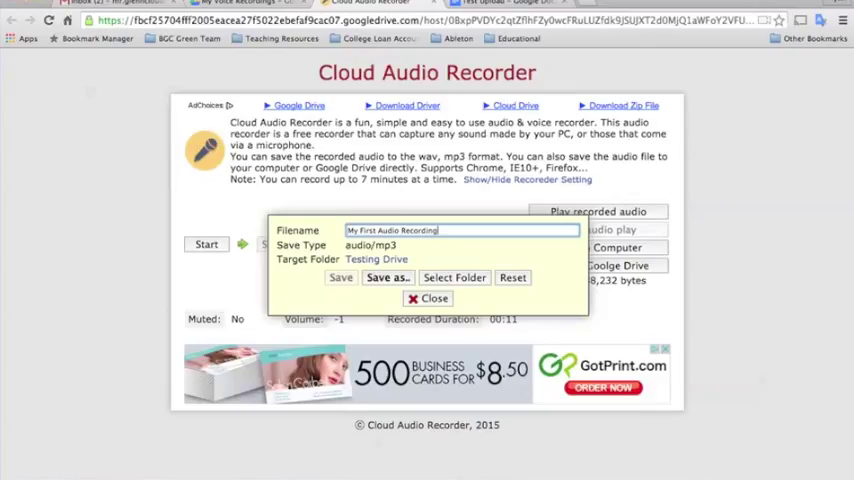
mouse_move(458, 264)
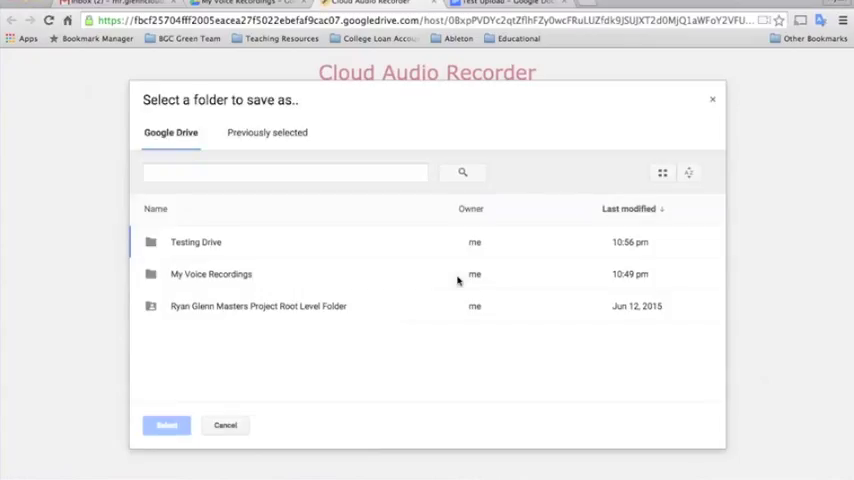
- Choose My Voice Recordings as the destination and view the saved recording there
left_click(212, 272)
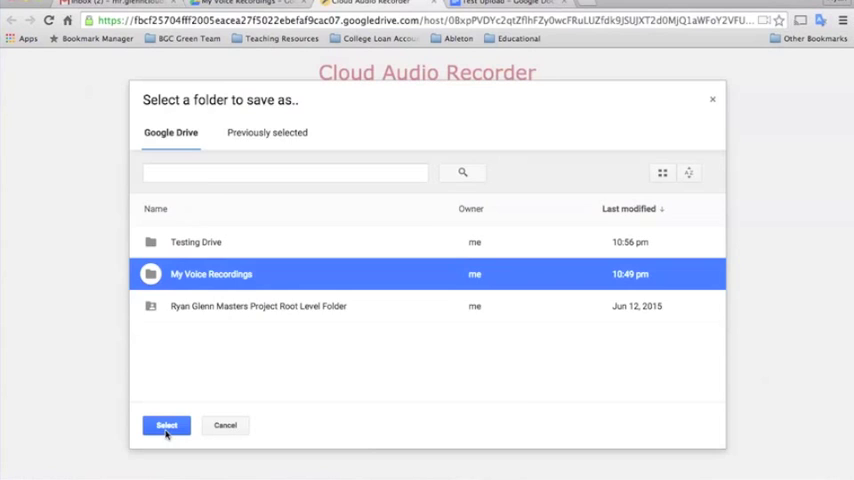
left_click(166, 424)
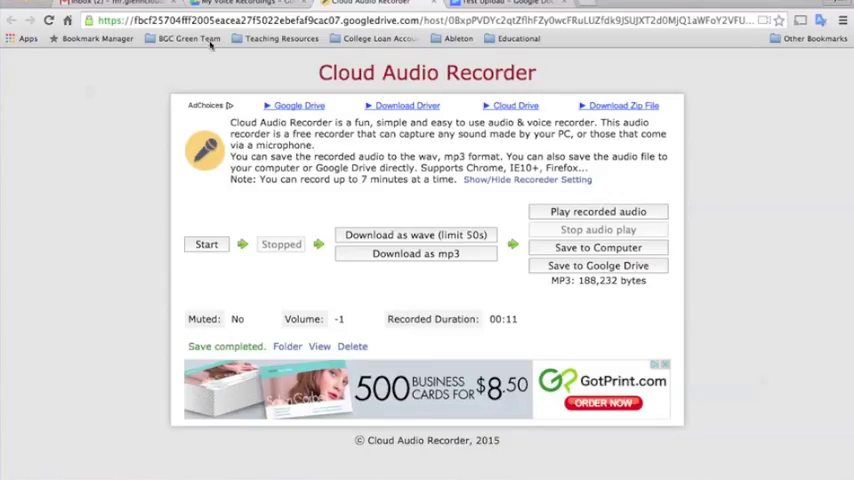
left_click(240, 2)
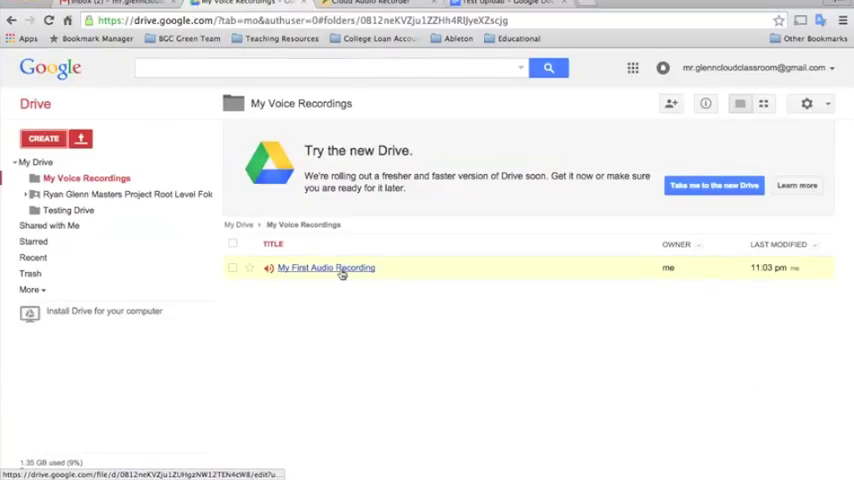
mouse_move(324, 268)
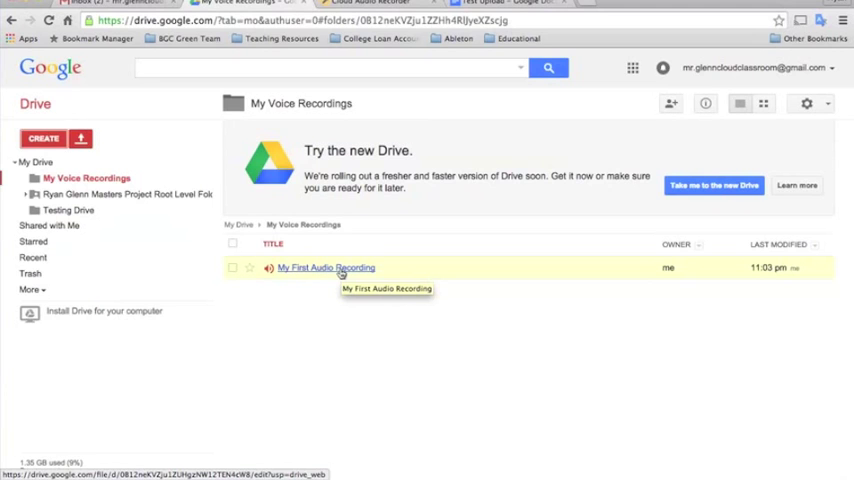
mouse_move(324, 268)
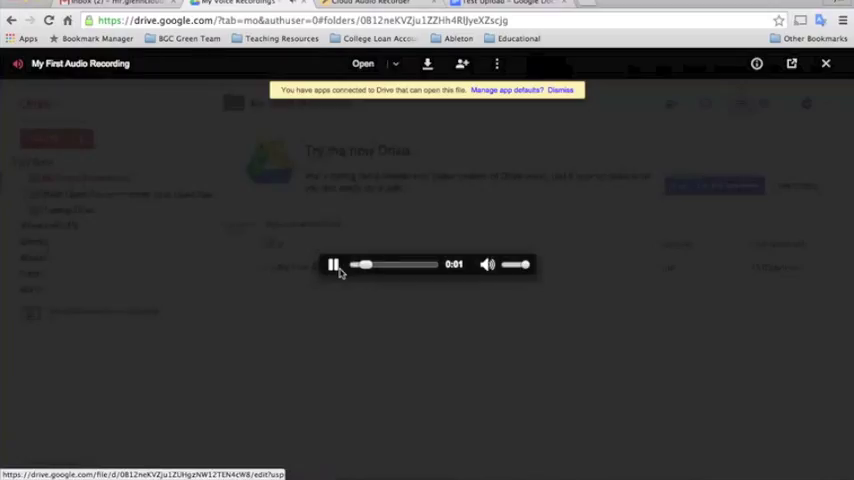
- Pause playback of My First Audio Recording and close the audio preview
left_click(332, 264)
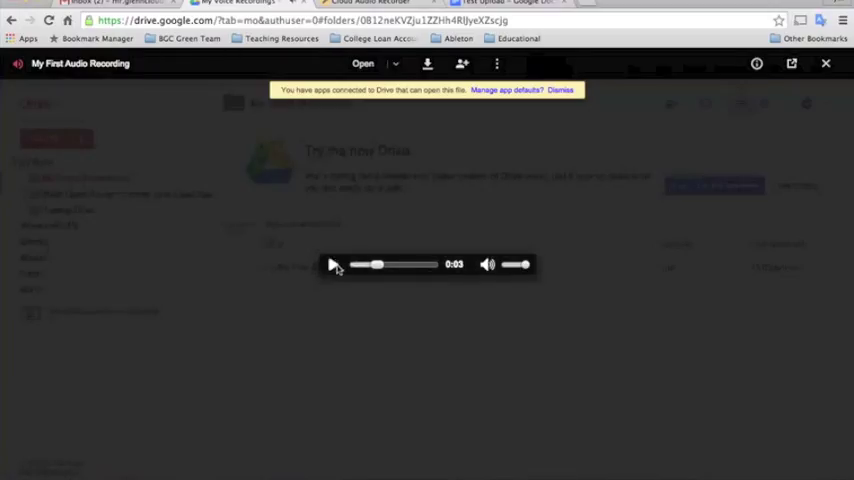
left_click(826, 64)
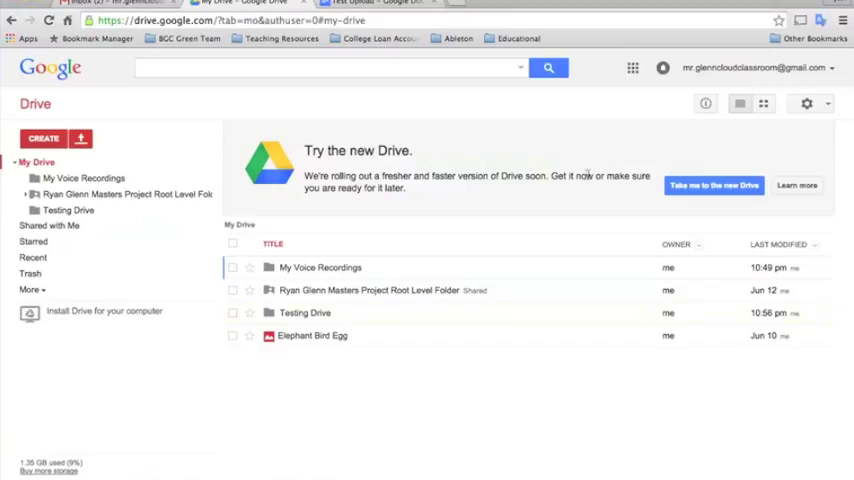
mouse_move(664, 114)
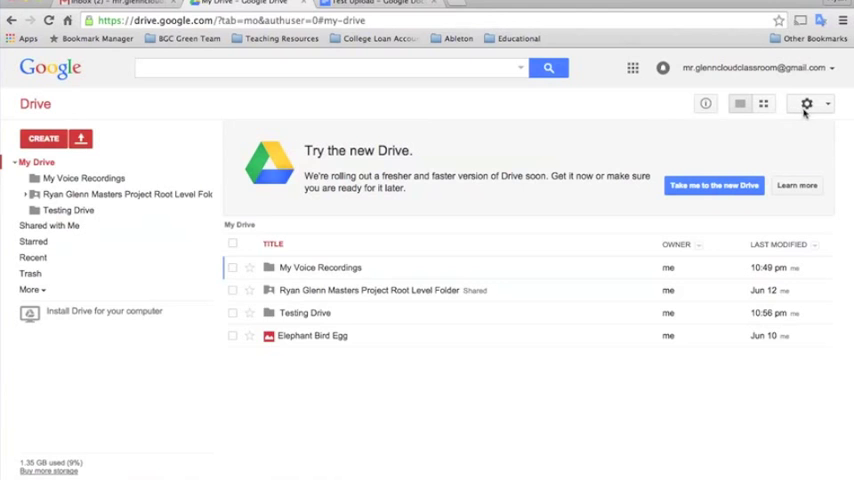
- From Drive settings, view Manage apps and go to Connect more apps
left_click(808, 104)
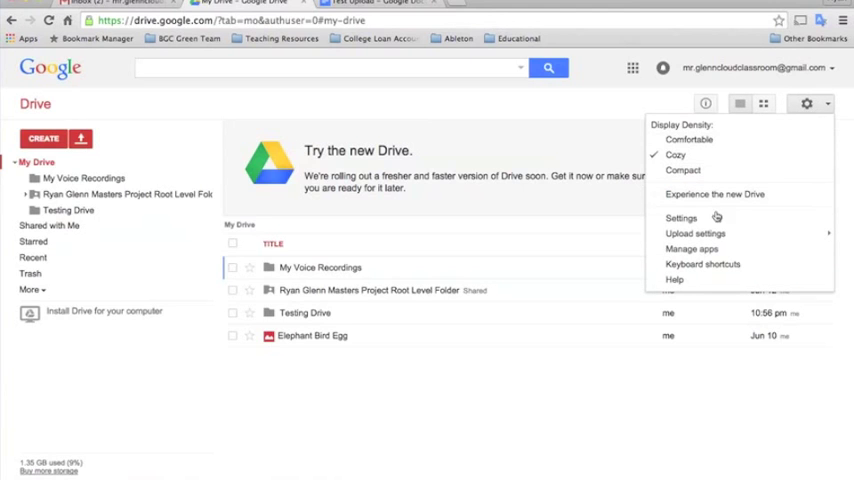
left_click(692, 248)
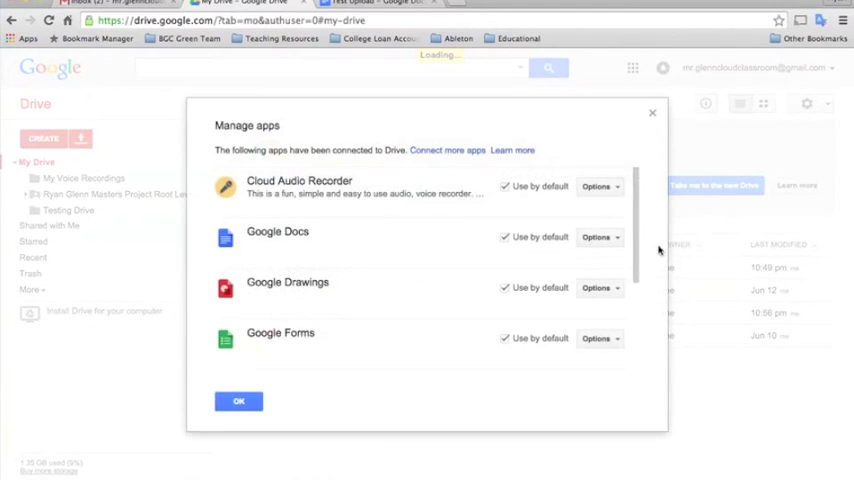
left_click(448, 150)
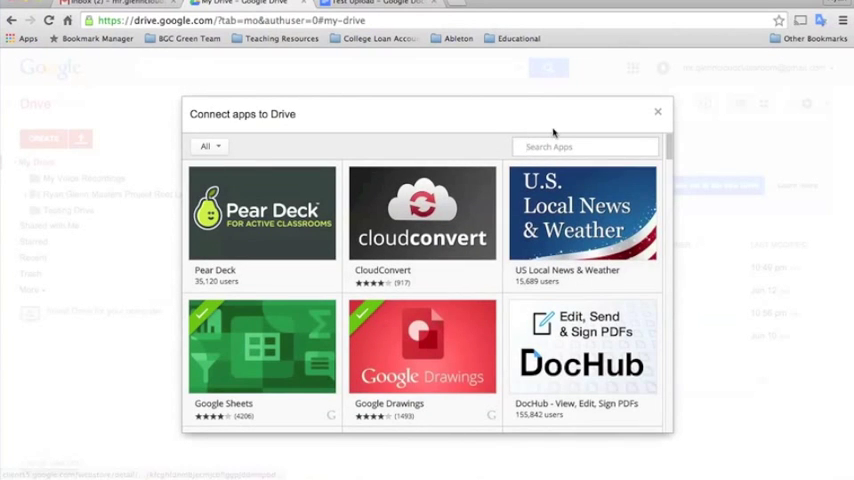
- Search the app catalogue for 'video' and scroll to WeVideo - Video Editor and Maker
type("video")
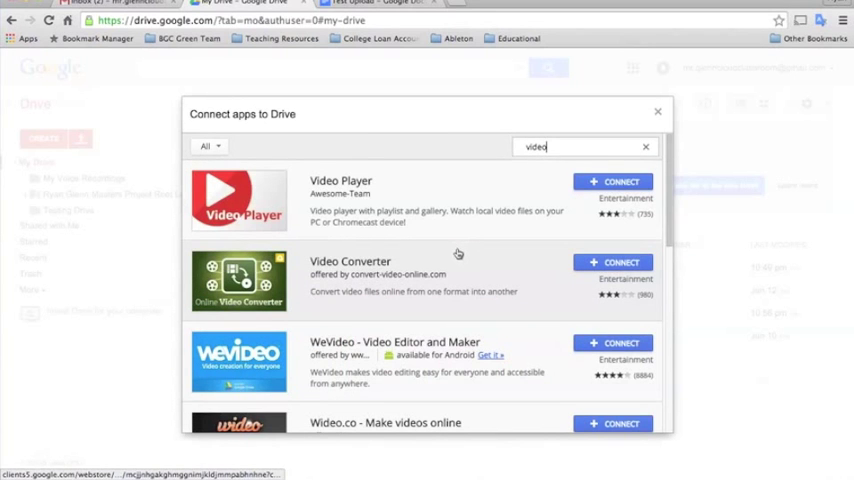
scroll("down", 3)
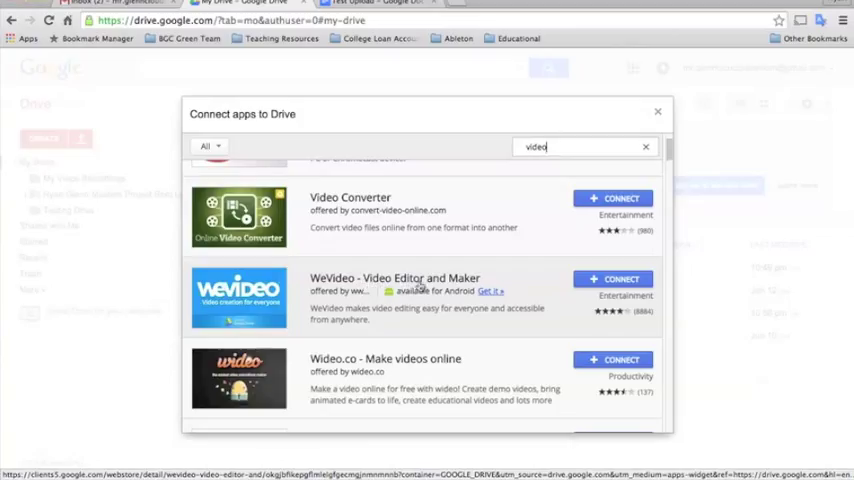
mouse_move(516, 284)
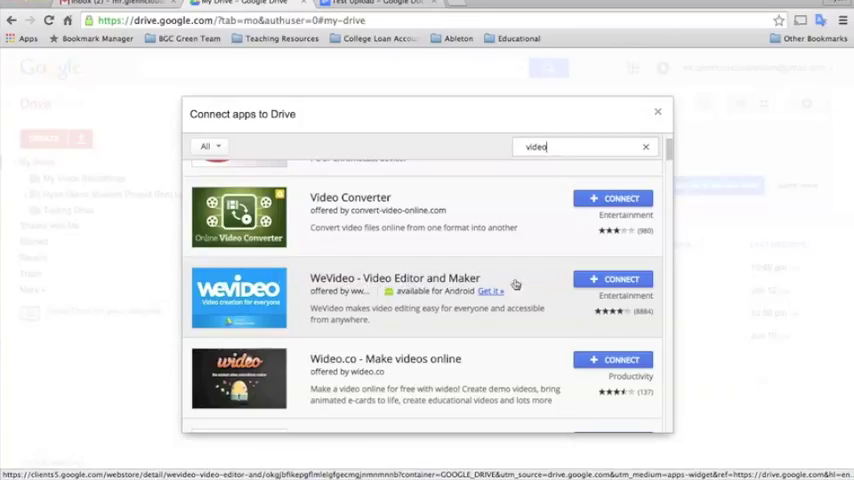
mouse_move(612, 280)
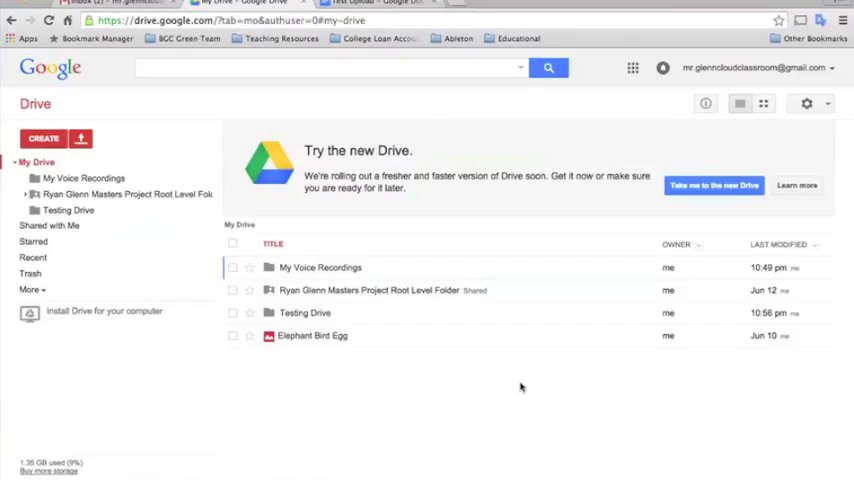
mouse_move(512, 388)
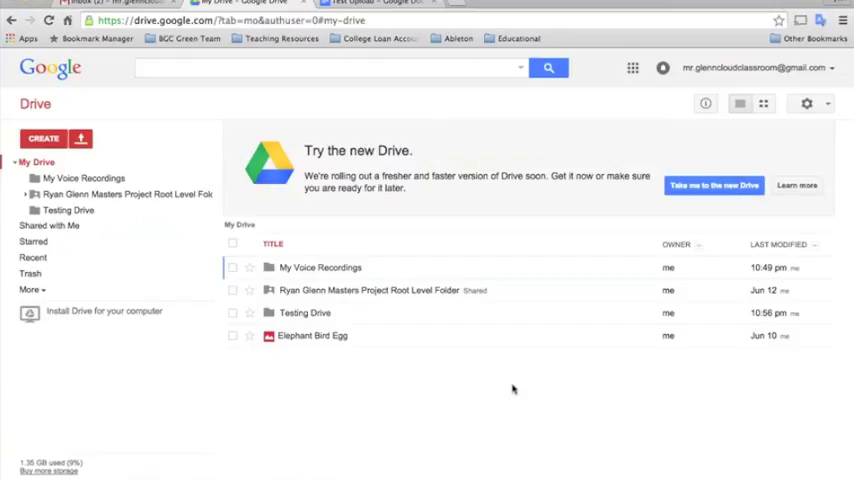